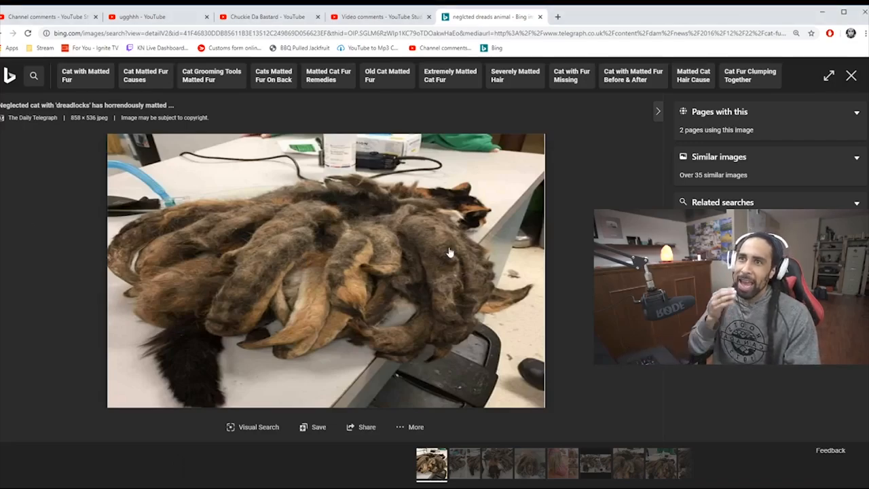
pyautogui.moveTo(580, 254)
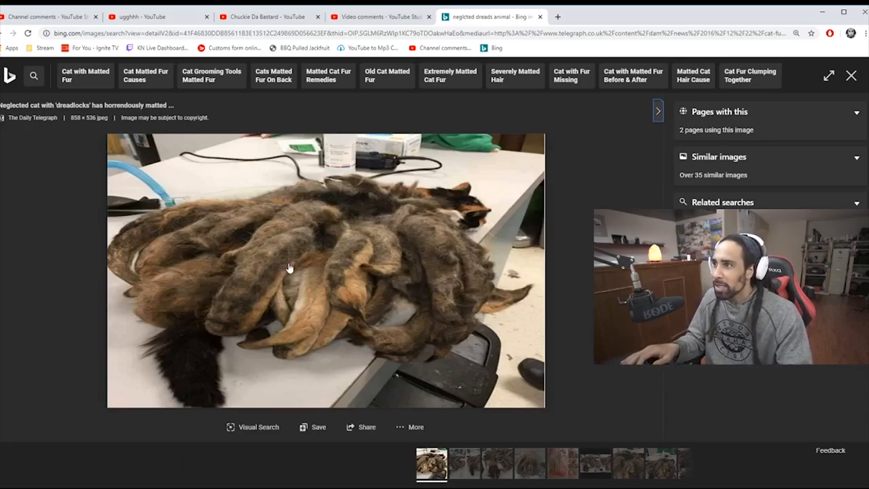
pyautogui.moveTo(314, 281)
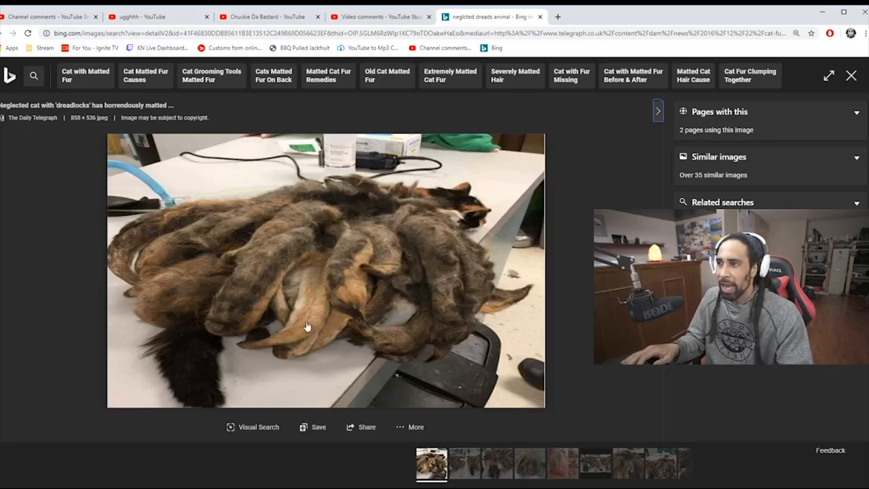
pyautogui.moveTo(288, 366)
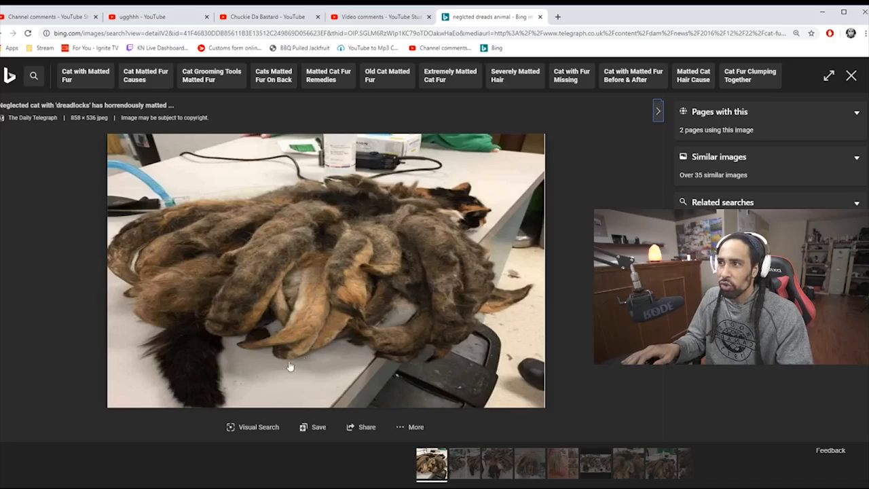
pyautogui.moveTo(194, 372)
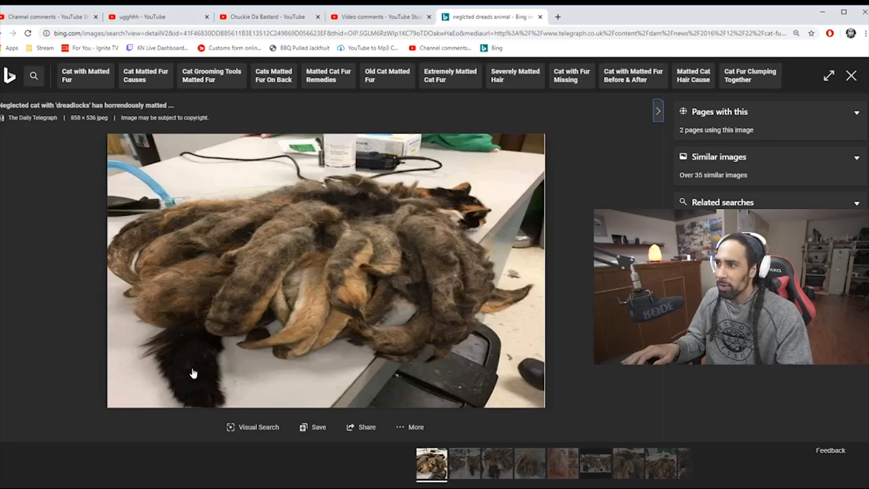
pyautogui.moveTo(462, 180)
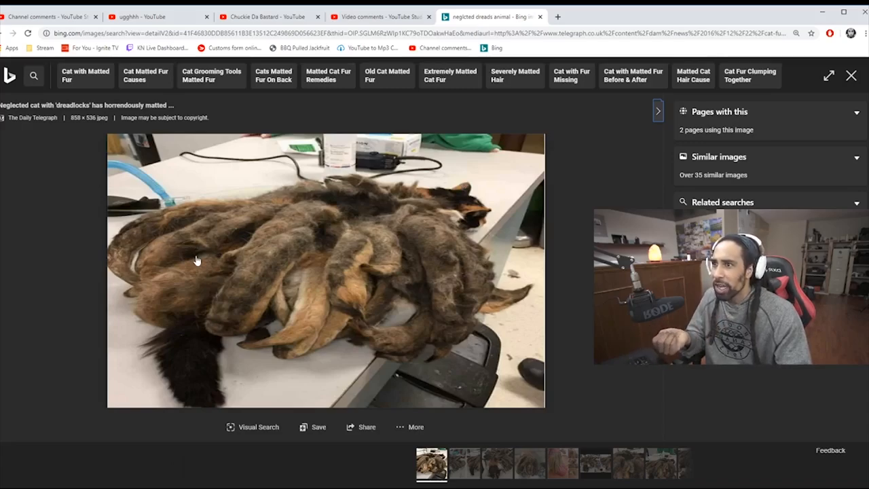
pyautogui.moveTo(244, 329)
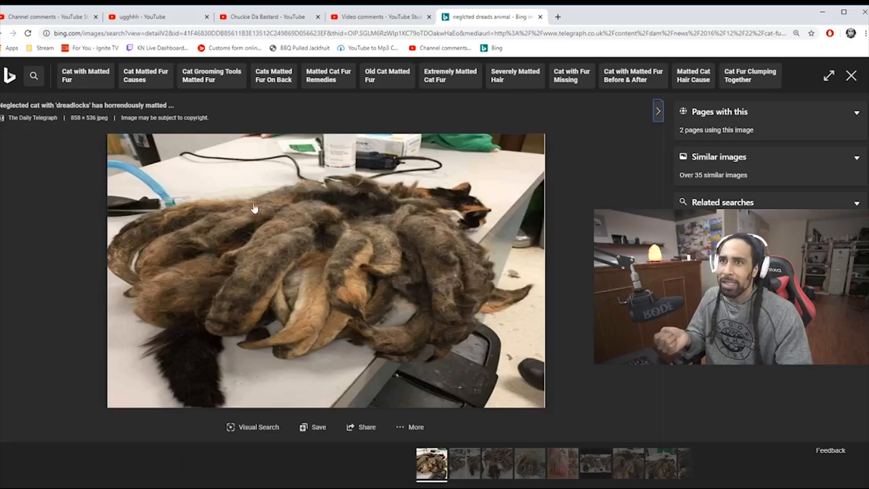
pyautogui.moveTo(426, 276)
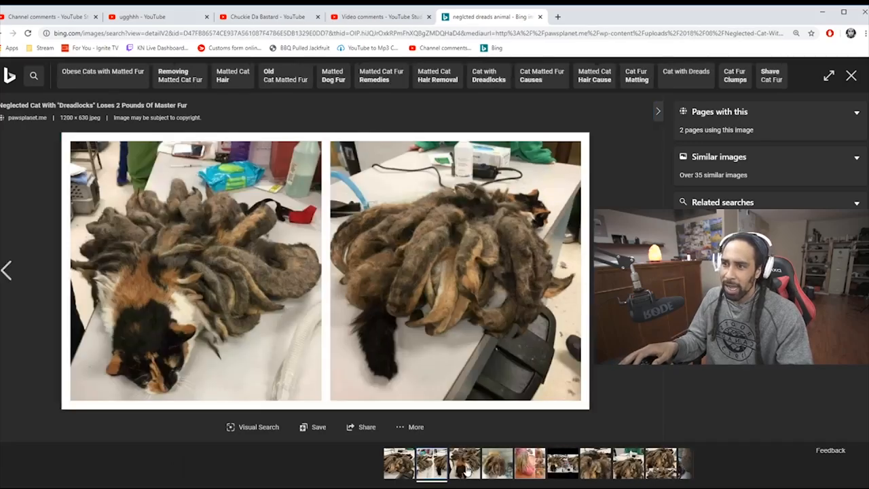
pyautogui.click(432, 463)
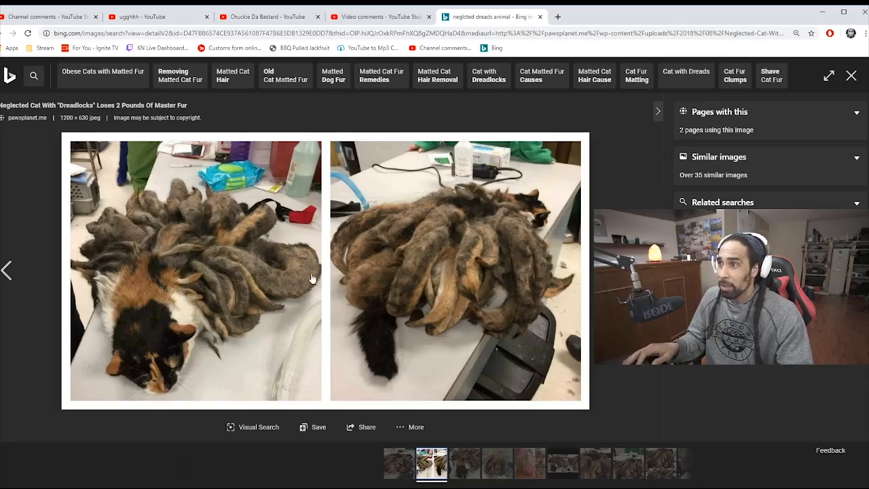
pyautogui.moveTo(48, 289)
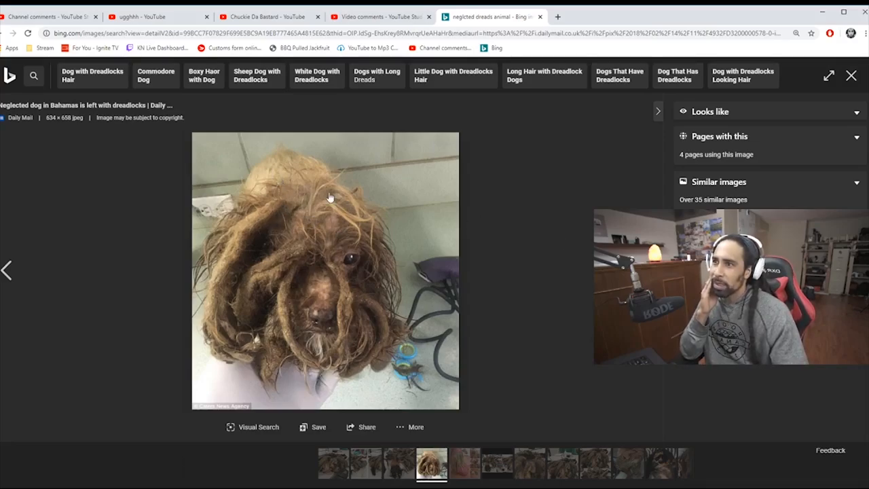
pyautogui.moveTo(272, 237)
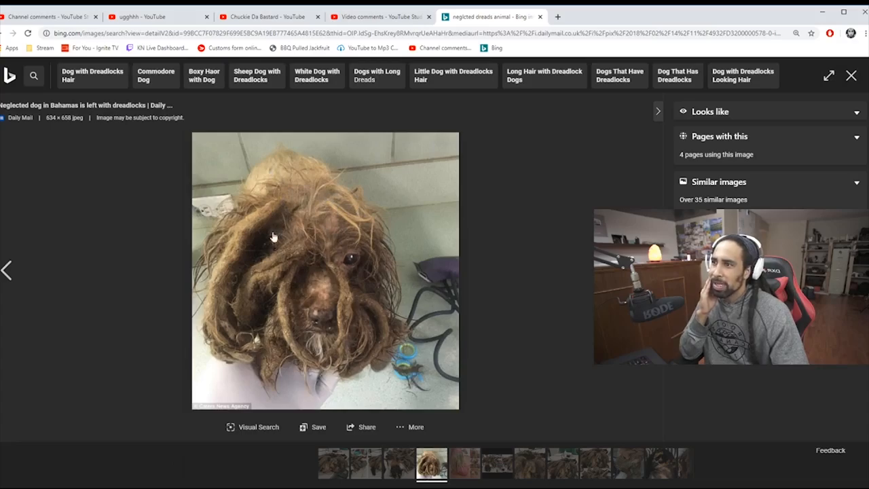
pyautogui.moveTo(260, 182)
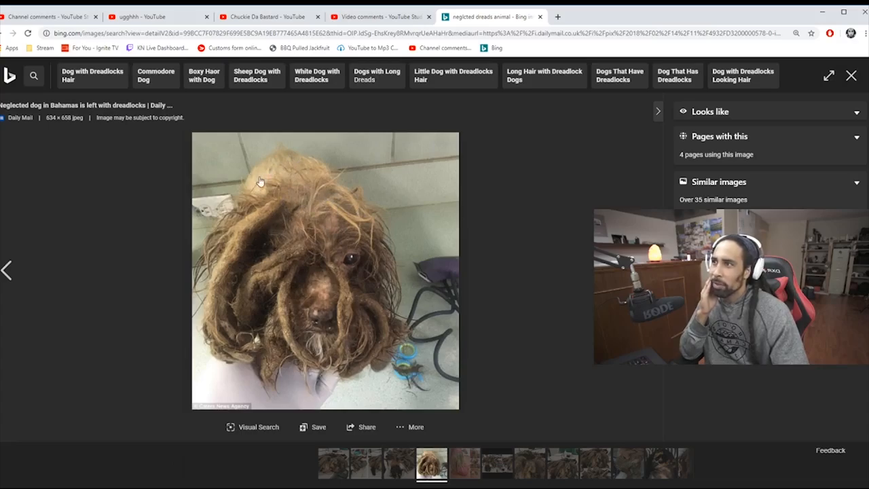
pyautogui.moveTo(333, 219)
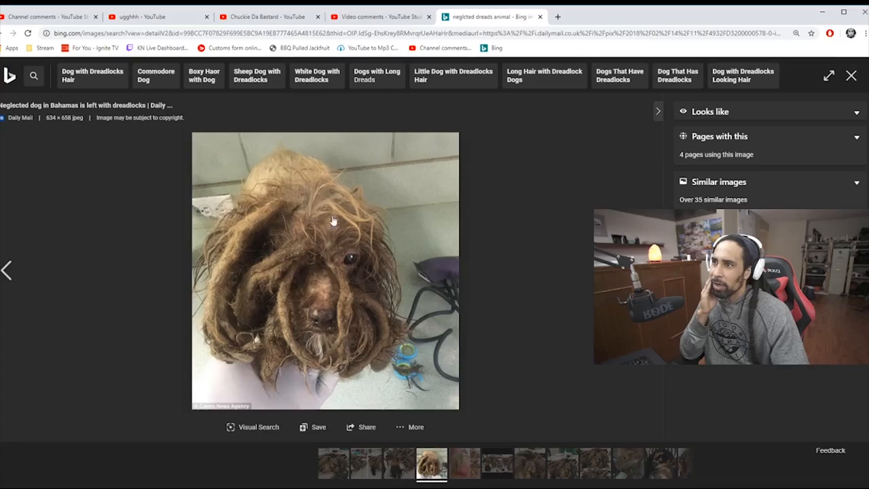
pyautogui.moveTo(392, 271)
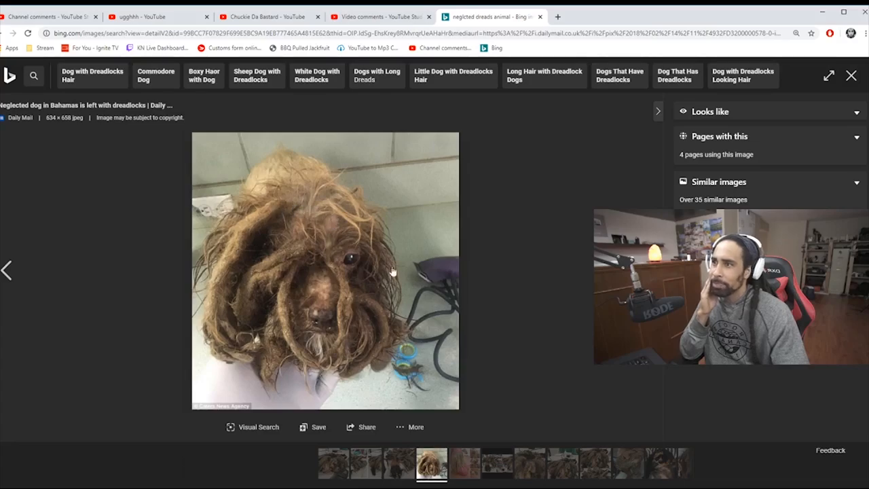
pyautogui.moveTo(285, 216)
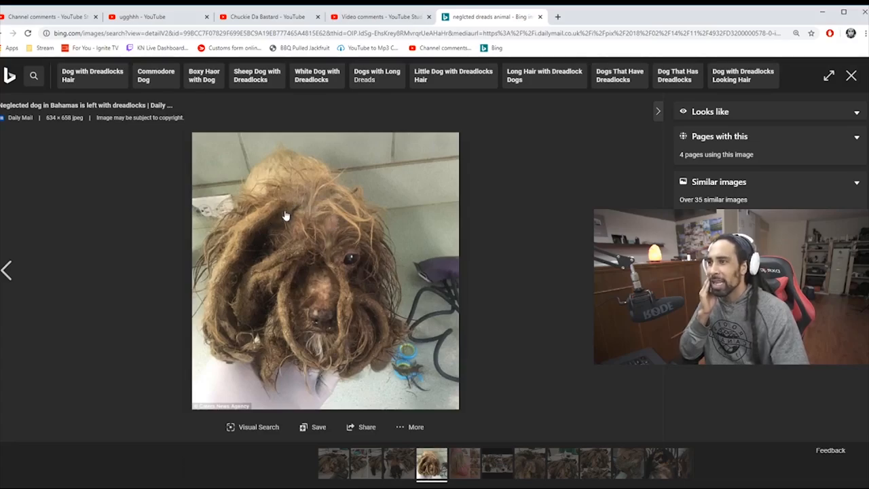
pyautogui.moveTo(453, 253)
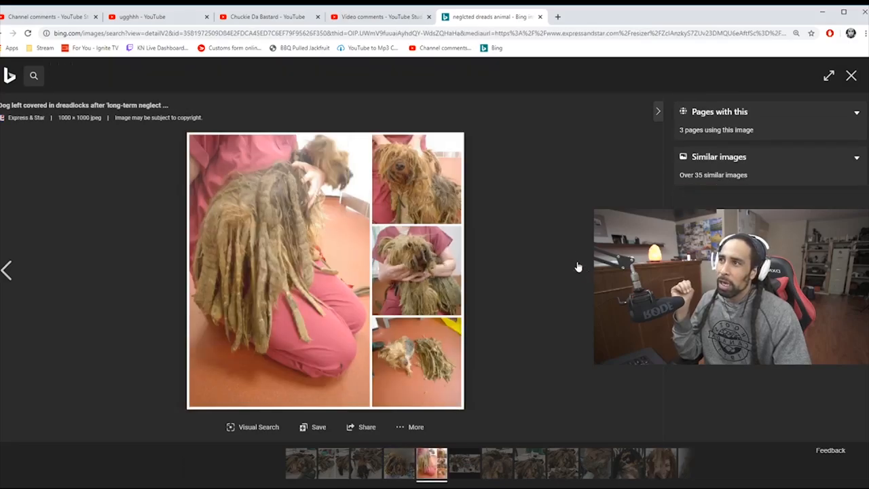
pyautogui.moveTo(282, 183)
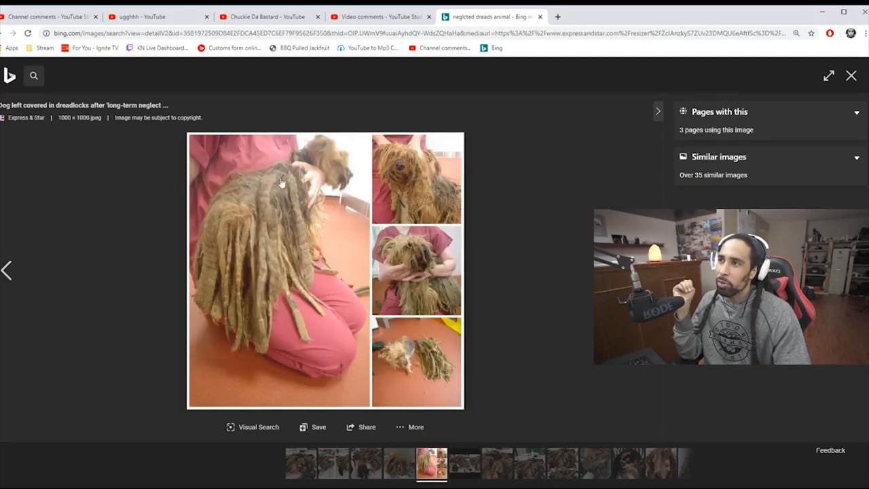
pyautogui.moveTo(218, 302)
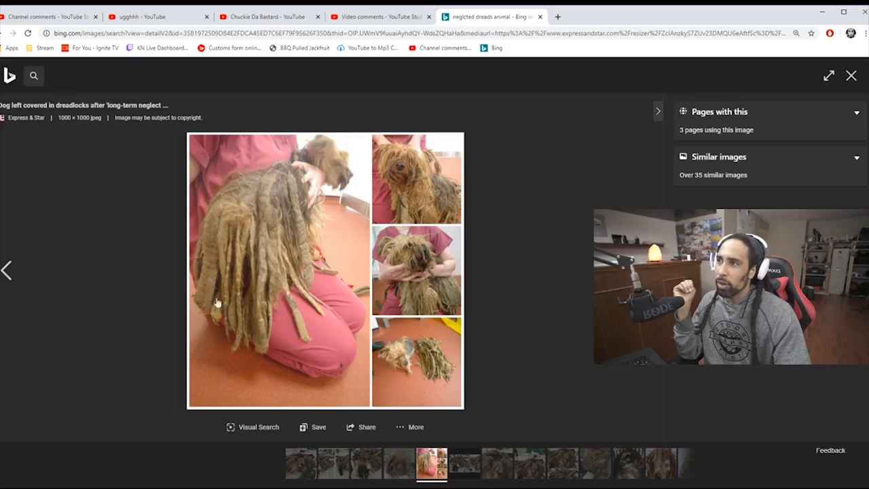
pyautogui.moveTo(289, 195)
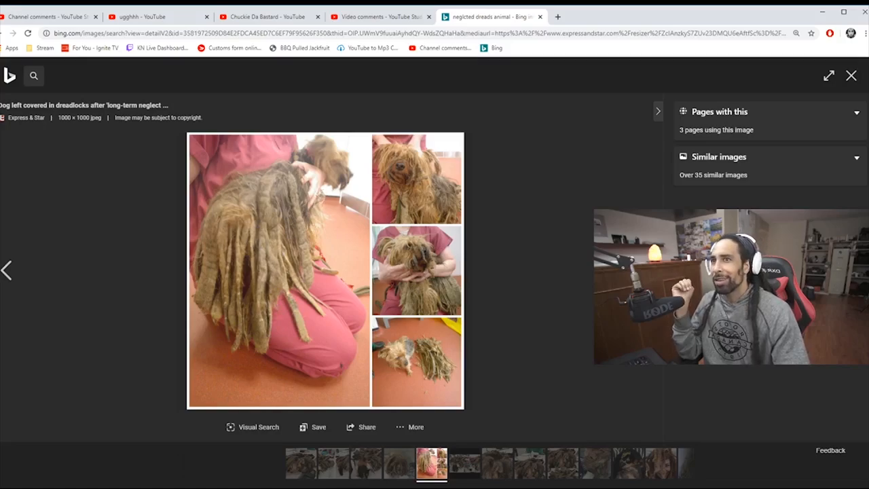
pyautogui.moveTo(115, 207)
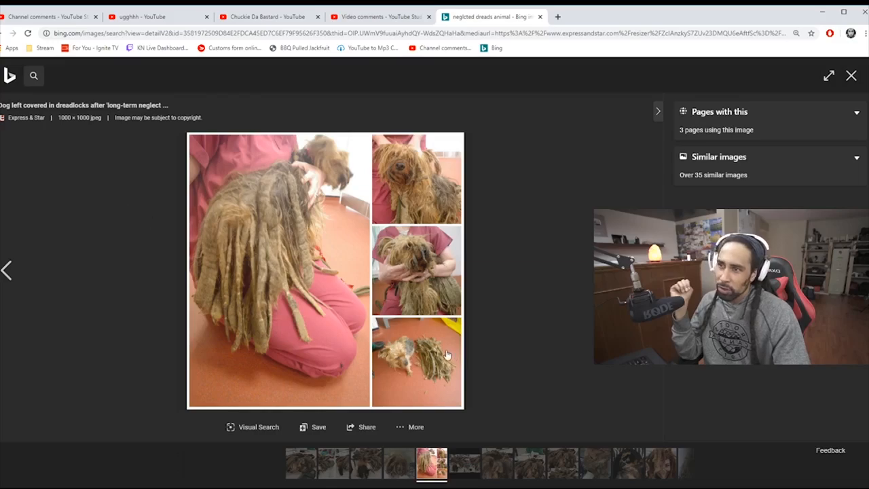
pyautogui.moveTo(388, 375)
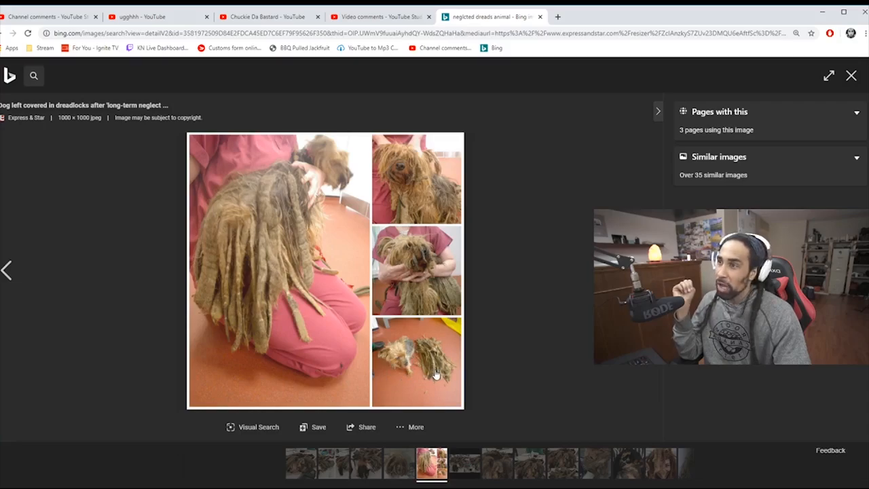
pyautogui.moveTo(421, 257)
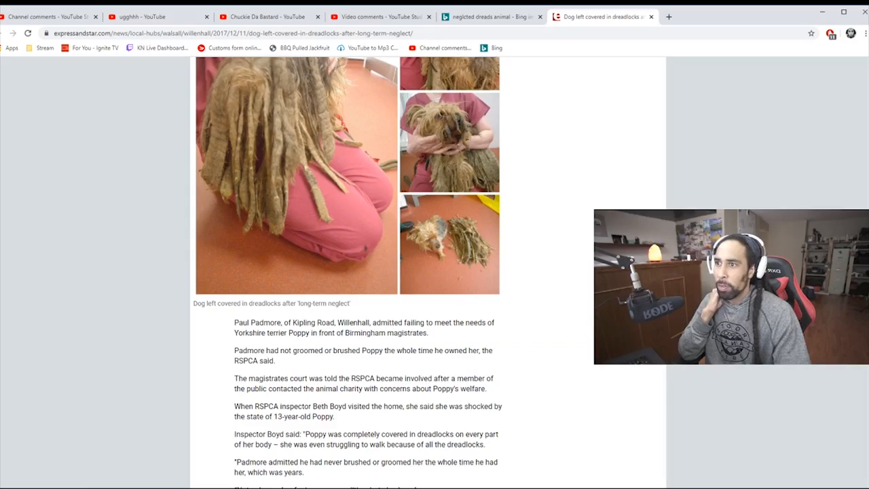
# Step: Scroll through the Express & Star article about the dog covered in dreadlocks
pyautogui.scroll(-3)
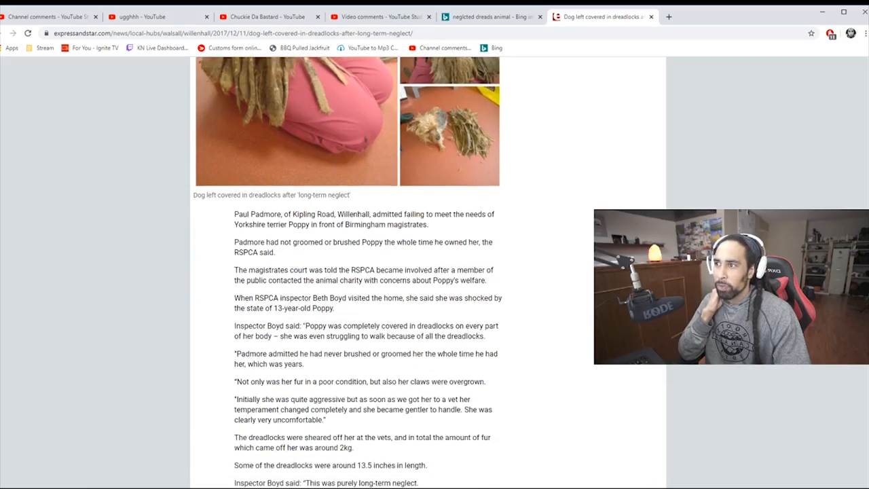
pyautogui.scroll(-3)
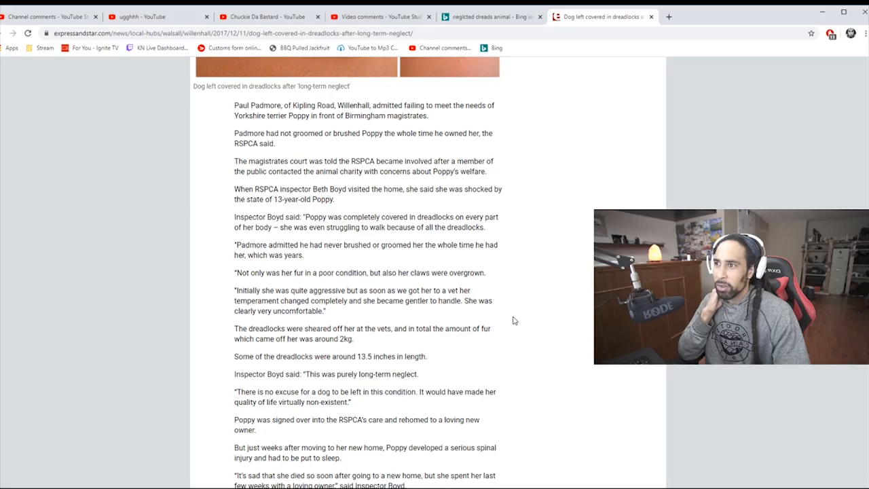
pyautogui.scroll(3)
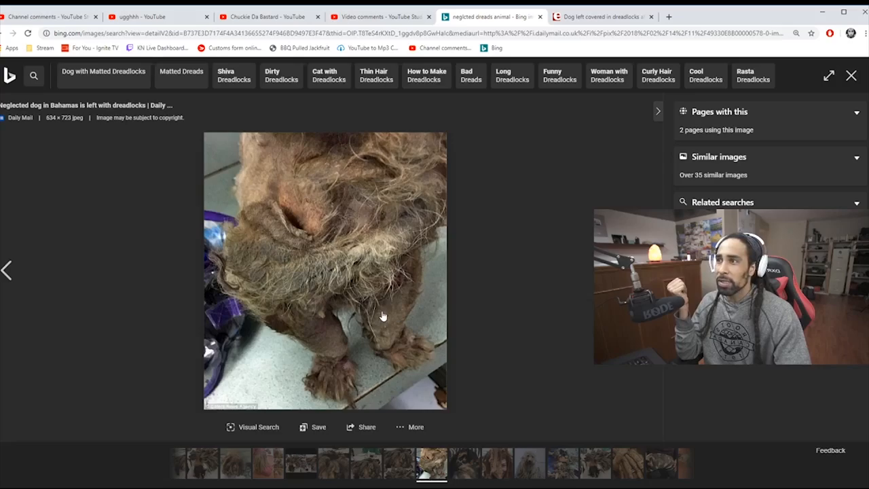
pyautogui.moveTo(319, 348)
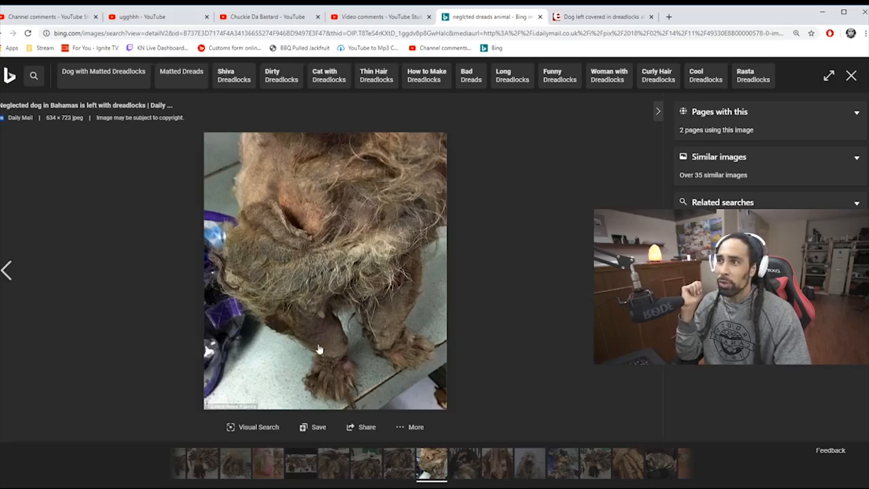
pyautogui.moveTo(296, 328)
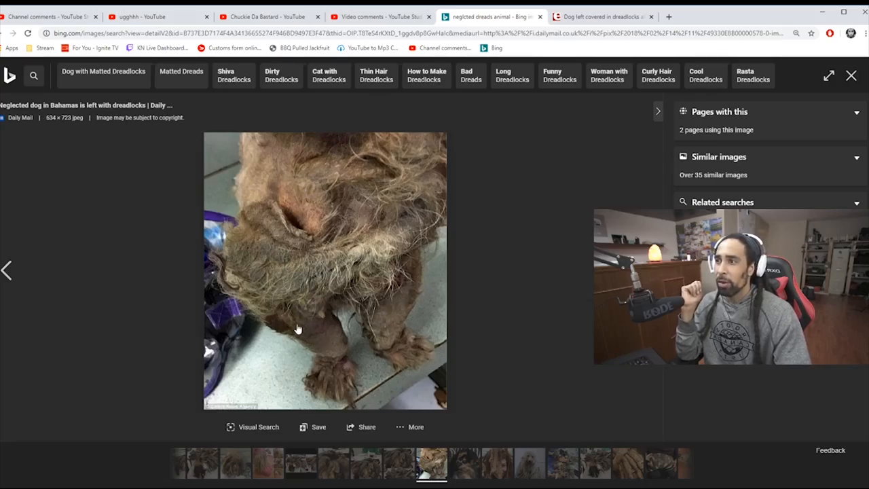
pyautogui.moveTo(405, 322)
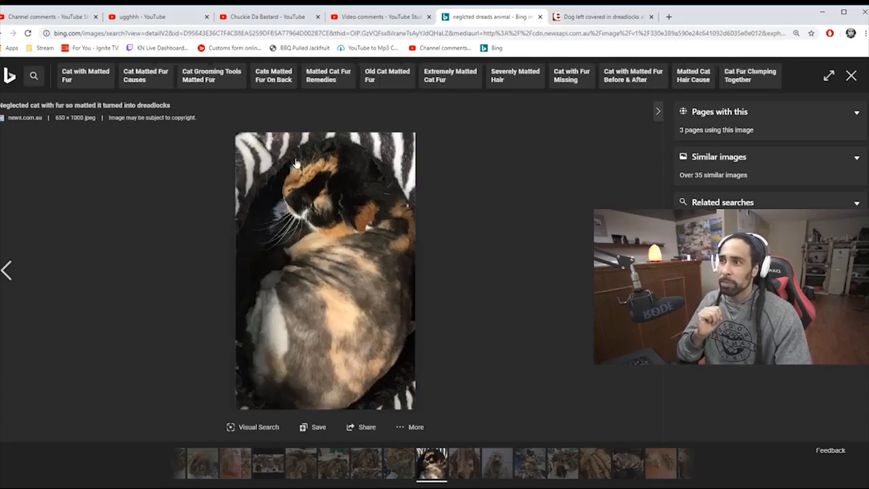
pyautogui.moveTo(458, 272)
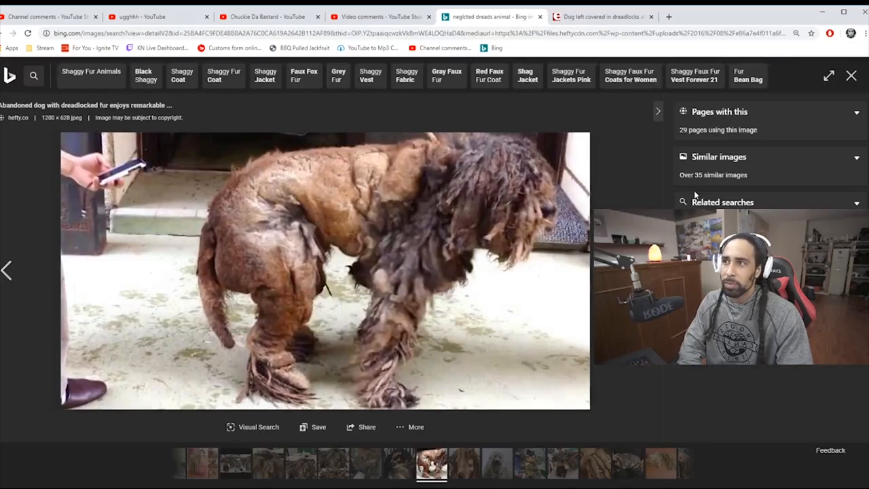
pyautogui.moveTo(268, 354)
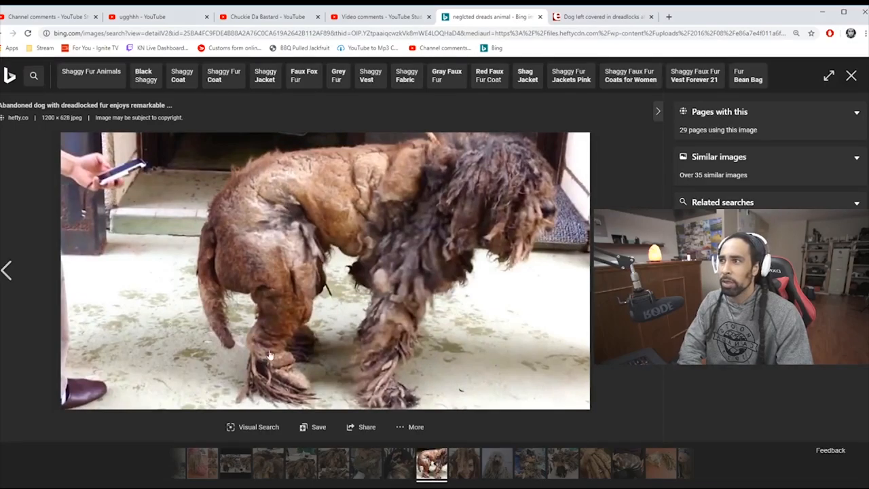
pyautogui.moveTo(338, 178)
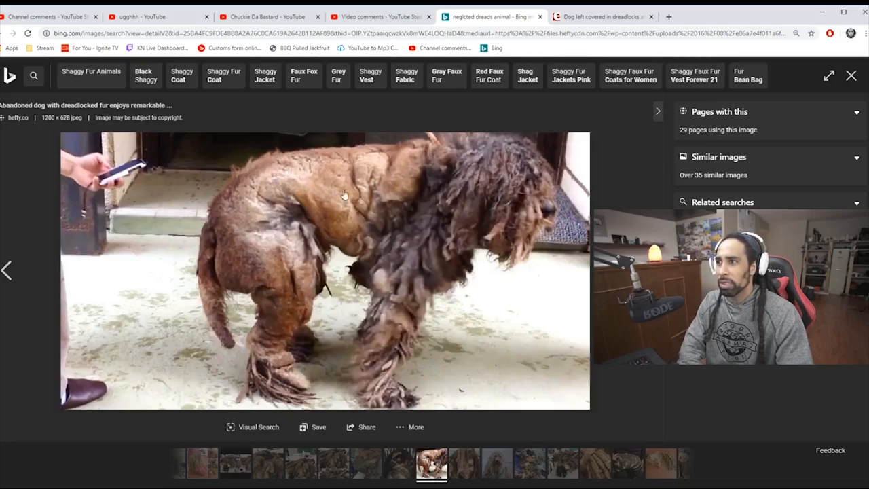
pyautogui.moveTo(285, 317)
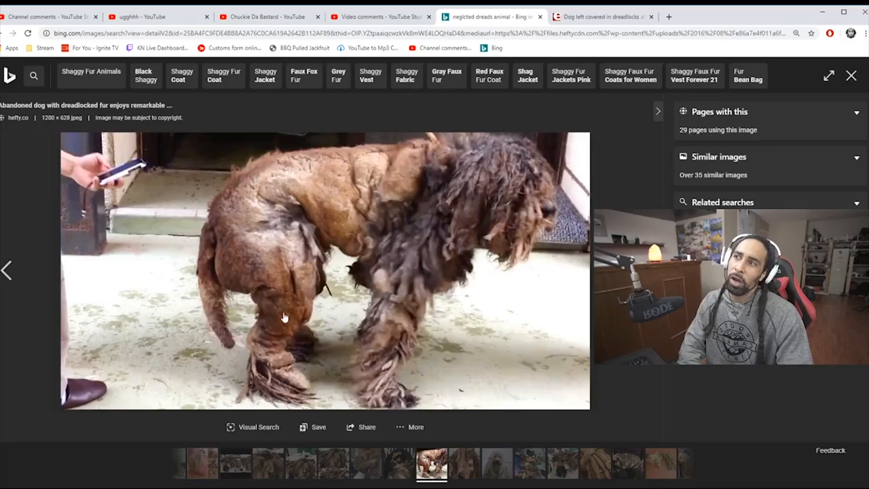
pyautogui.moveTo(467, 173)
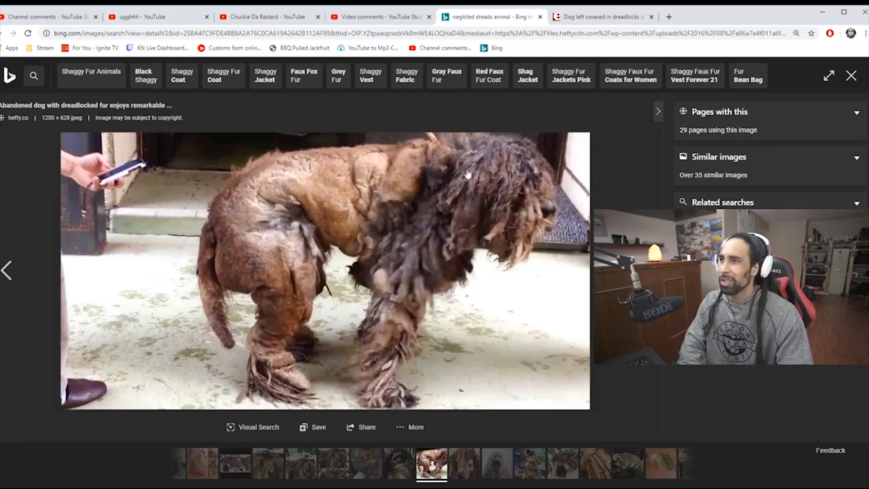
pyautogui.moveTo(366, 246)
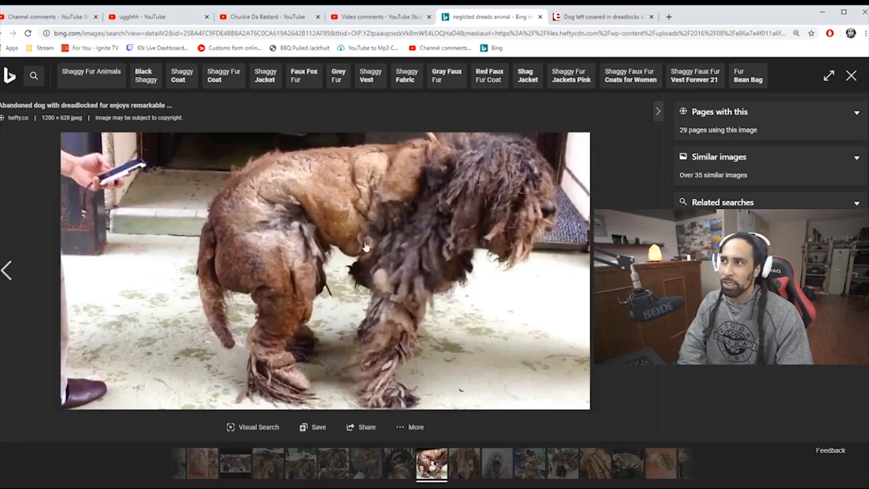
pyautogui.moveTo(299, 351)
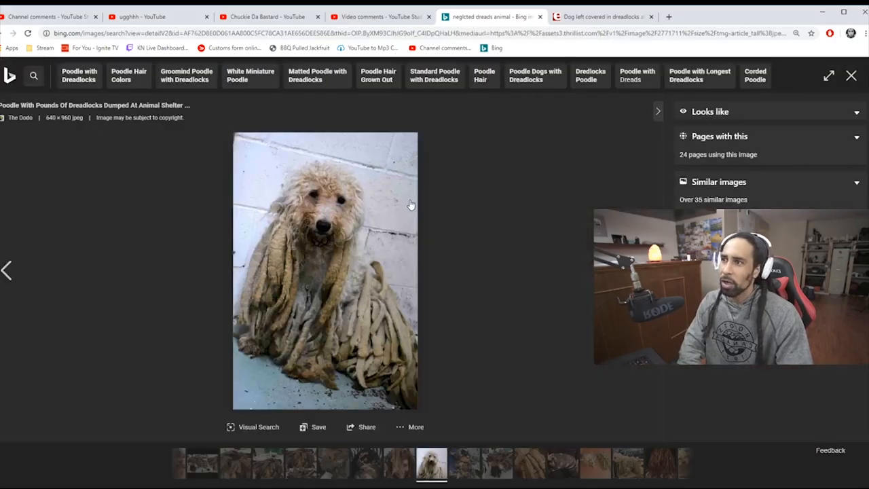
pyautogui.moveTo(277, 247)
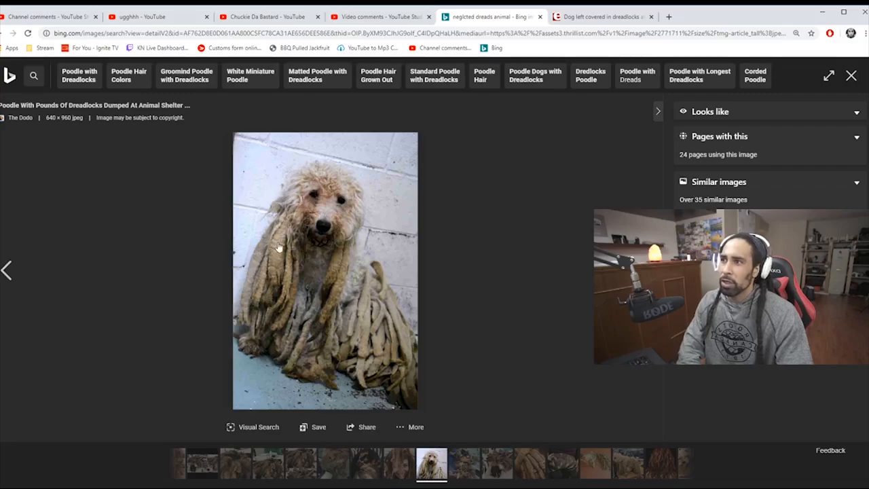
pyautogui.moveTo(392, 152)
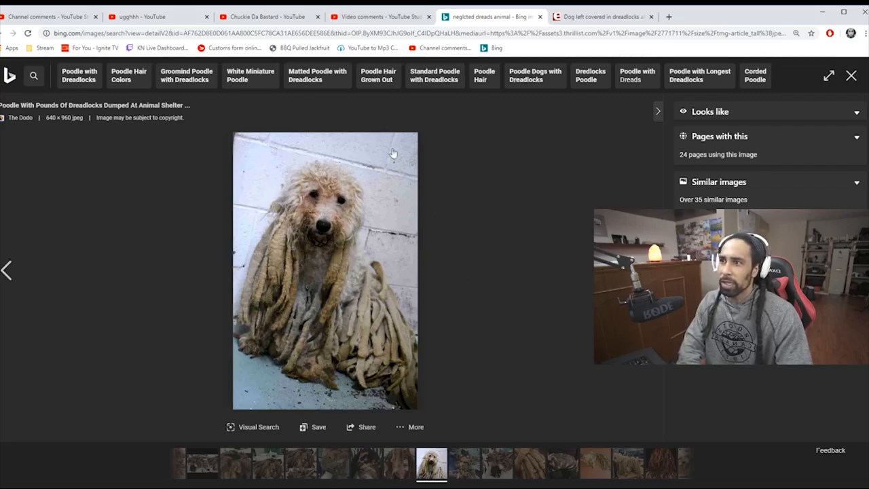
pyautogui.moveTo(481, 323)
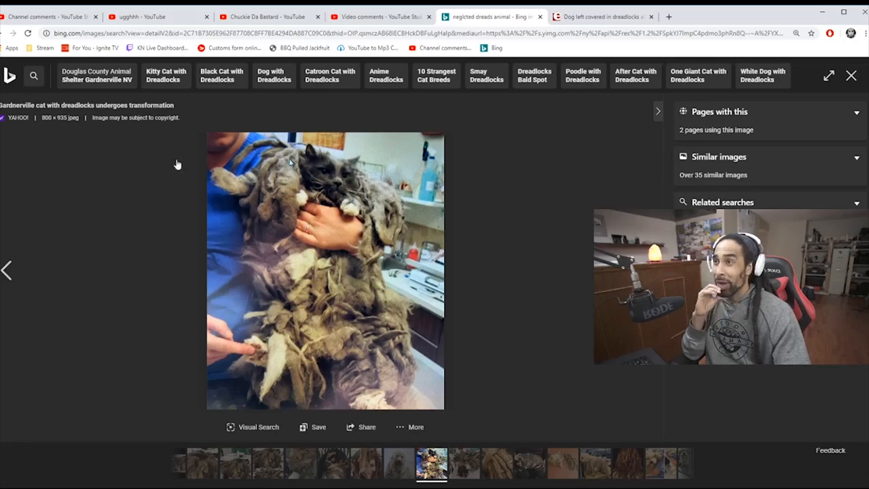
pyautogui.moveTo(34, 167)
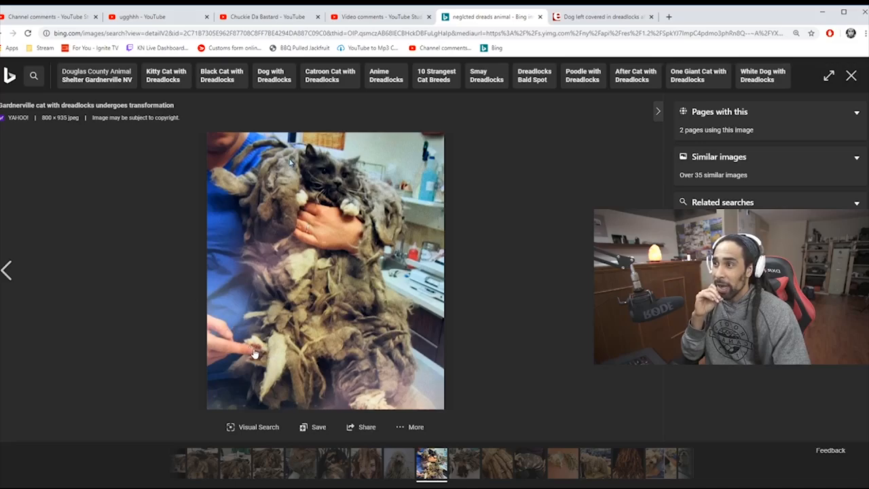
pyautogui.moveTo(319, 211)
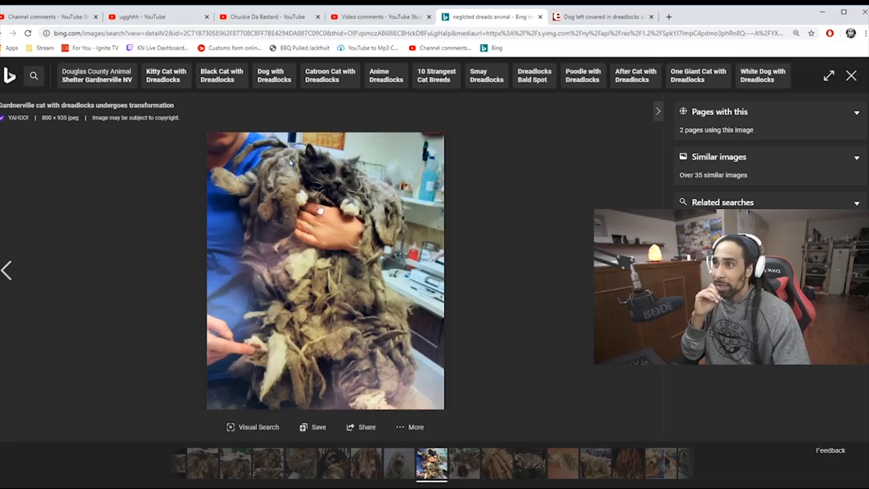
pyautogui.moveTo(851, 75)
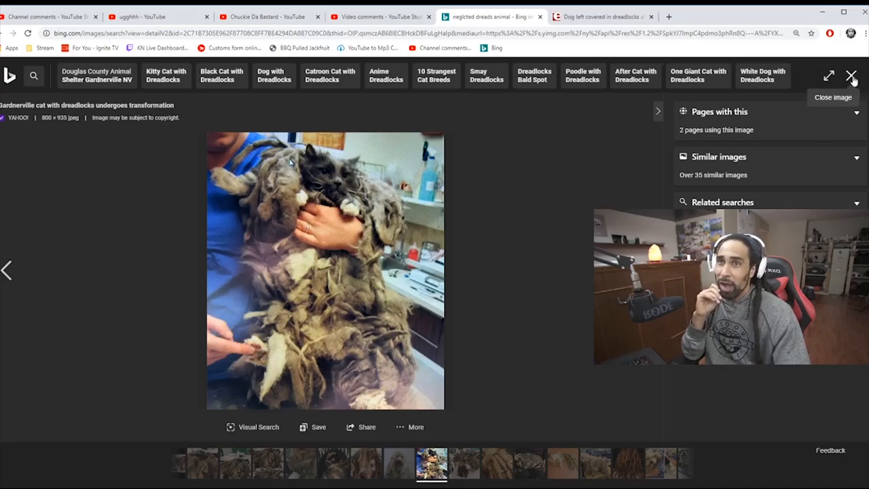
# Step: Close the matted cat photo, then the poodle photo, to reach the results grid
pyautogui.click(852, 76)
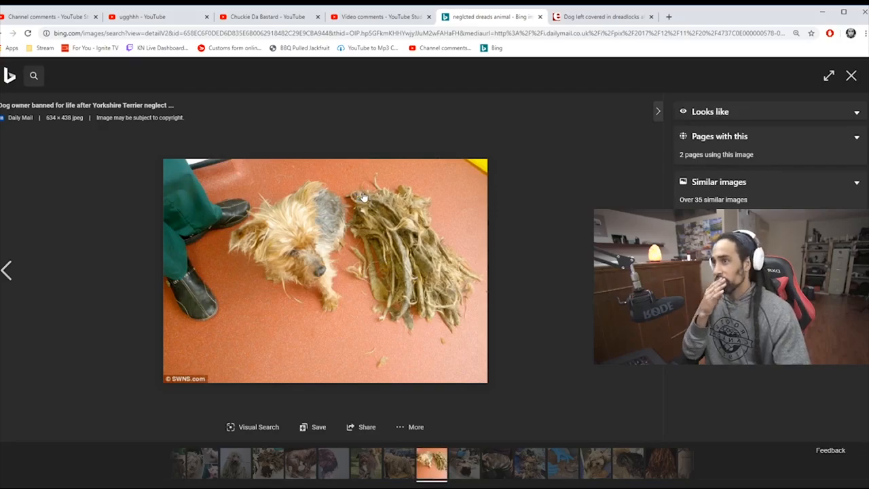
pyautogui.moveTo(238, 177)
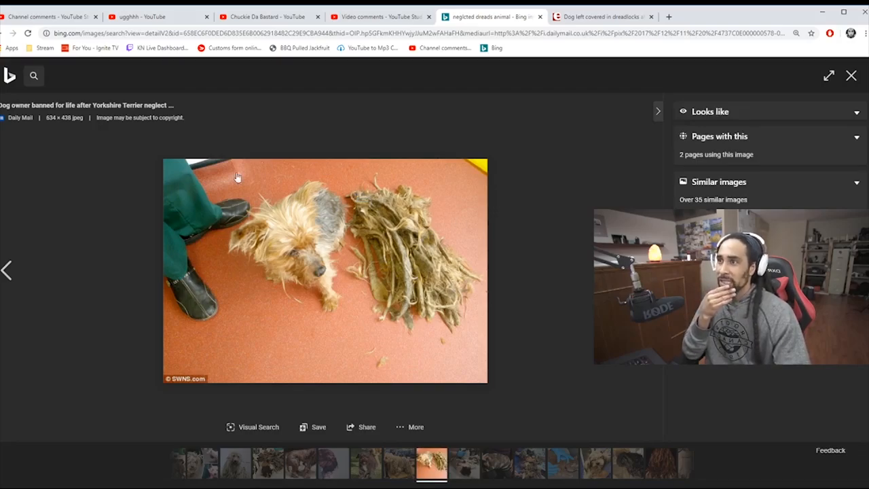
pyautogui.moveTo(441, 254)
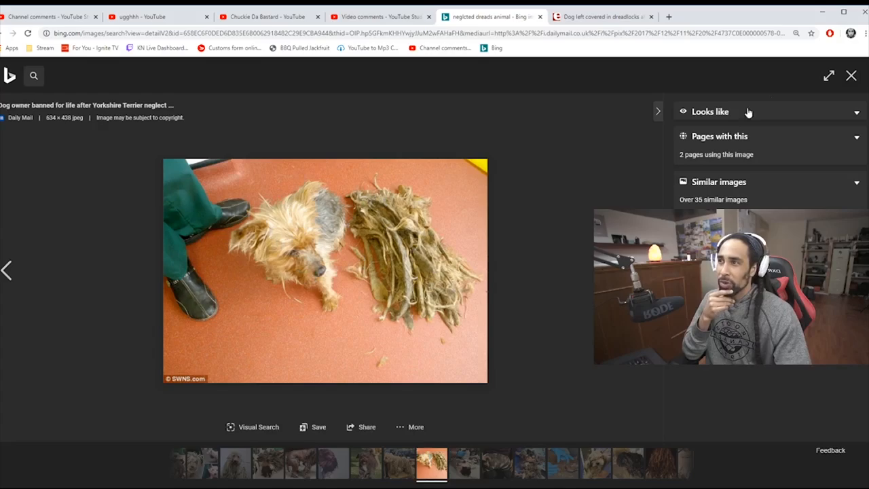
pyautogui.moveTo(852, 78)
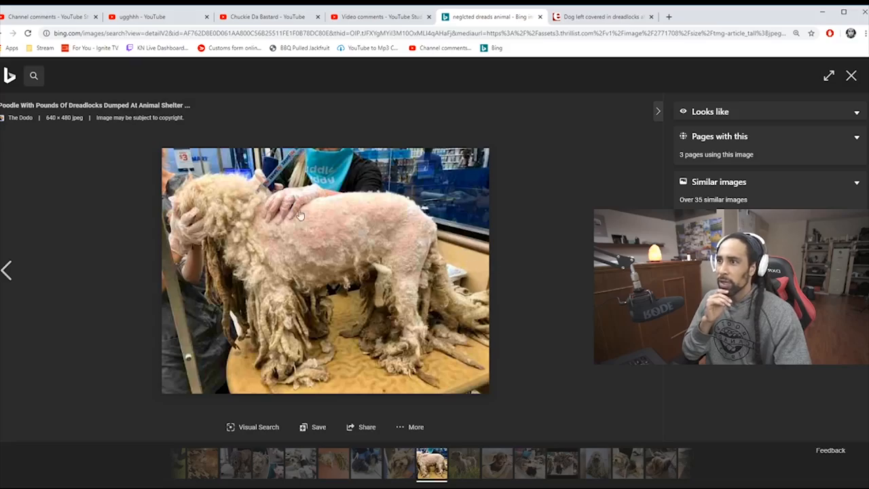
pyautogui.moveTo(321, 235)
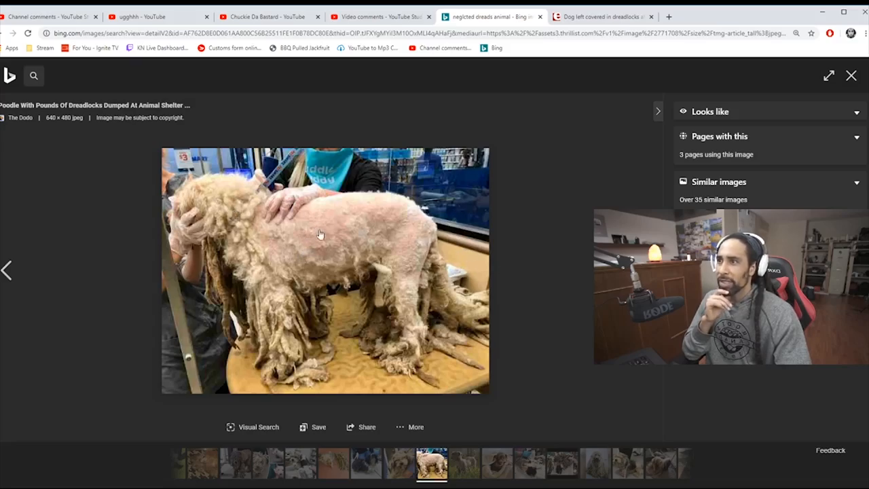
pyautogui.moveTo(301, 226)
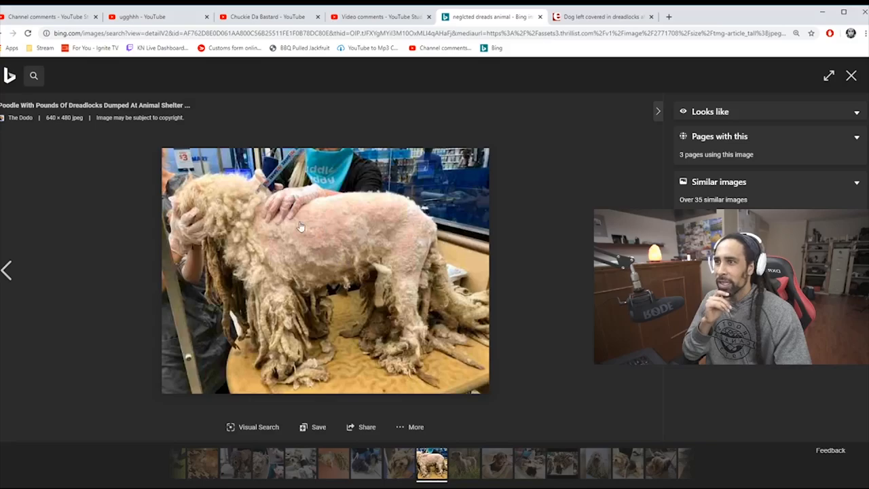
pyautogui.moveTo(263, 256)
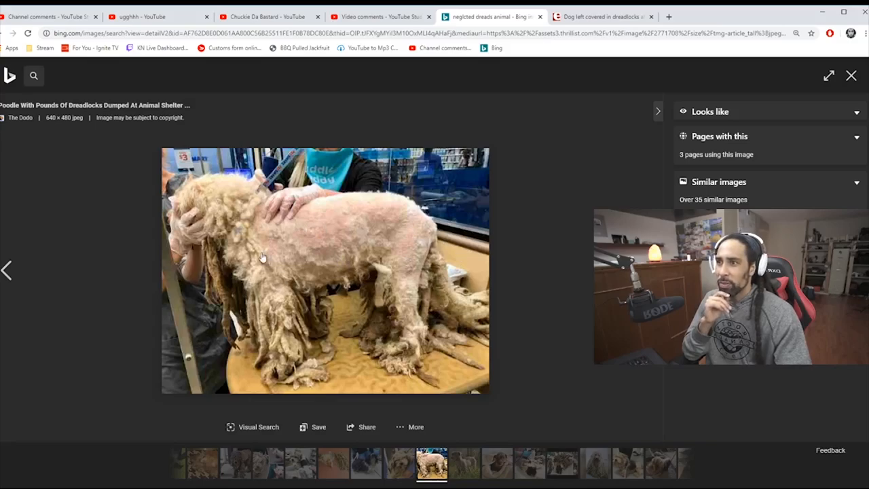
pyautogui.moveTo(363, 275)
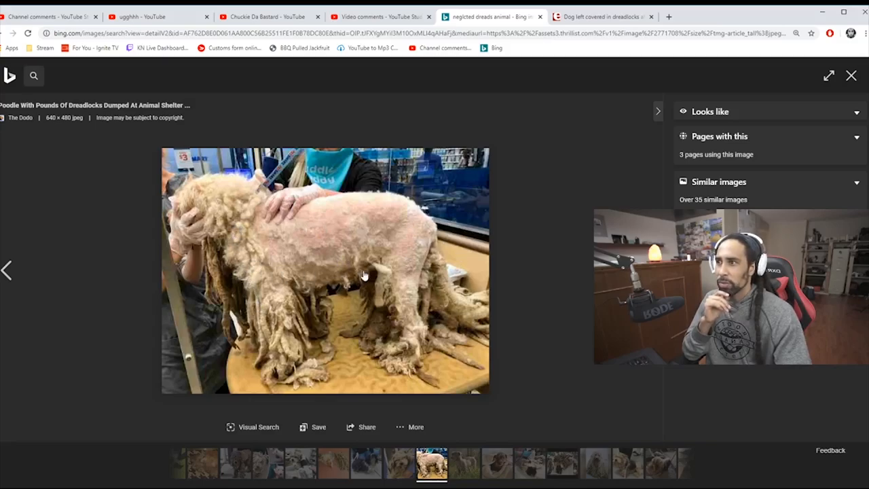
pyautogui.moveTo(851, 75)
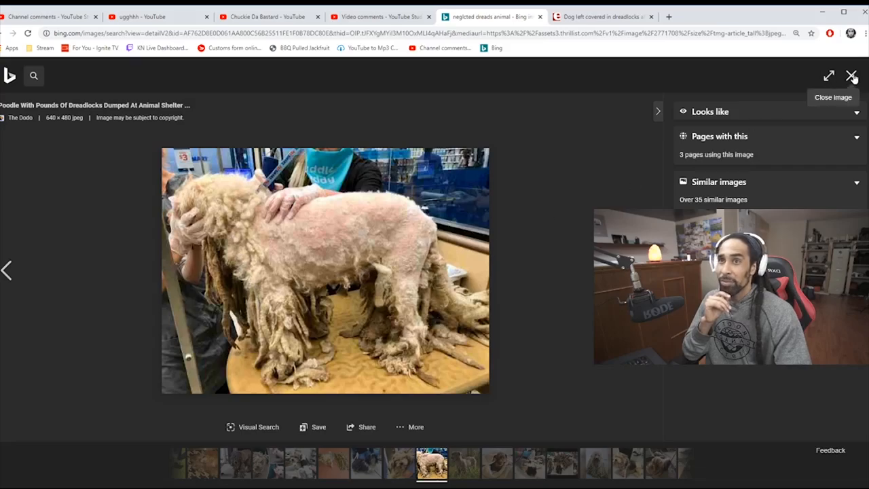
pyautogui.click(852, 75)
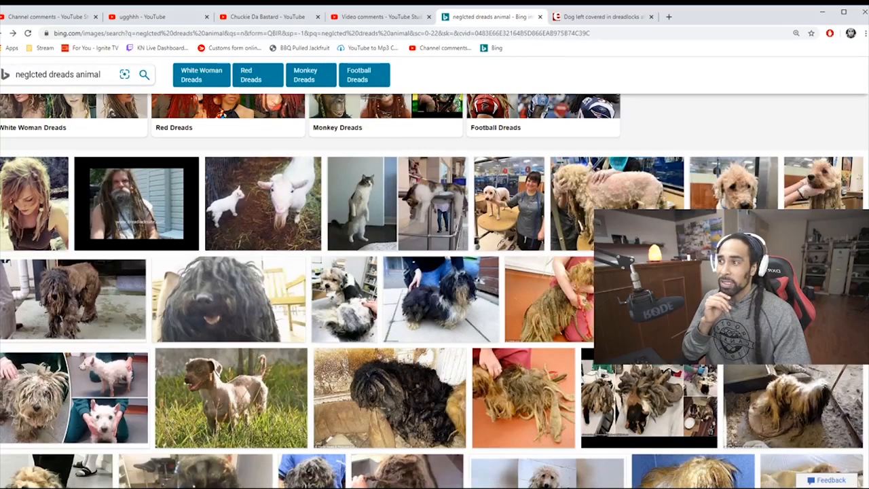
# Step: Open and close the shaggy black dog photo, then browse other matted dog images
pyautogui.click(230, 299)
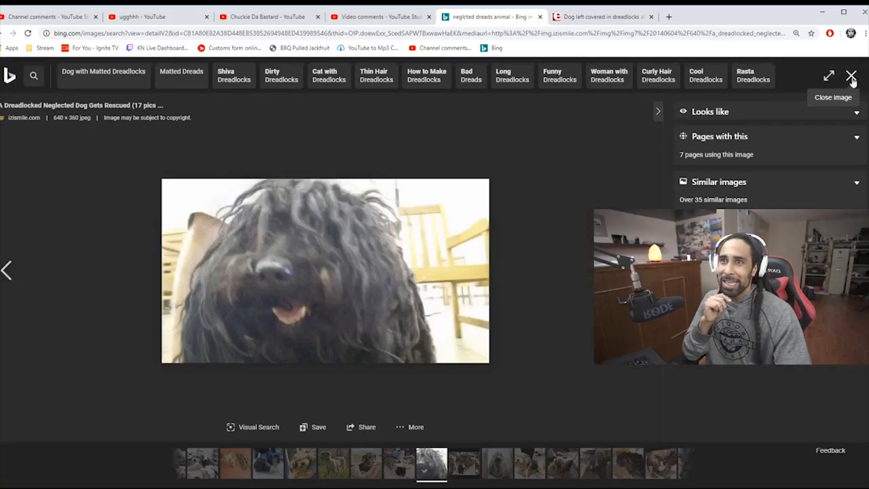
pyautogui.click(852, 76)
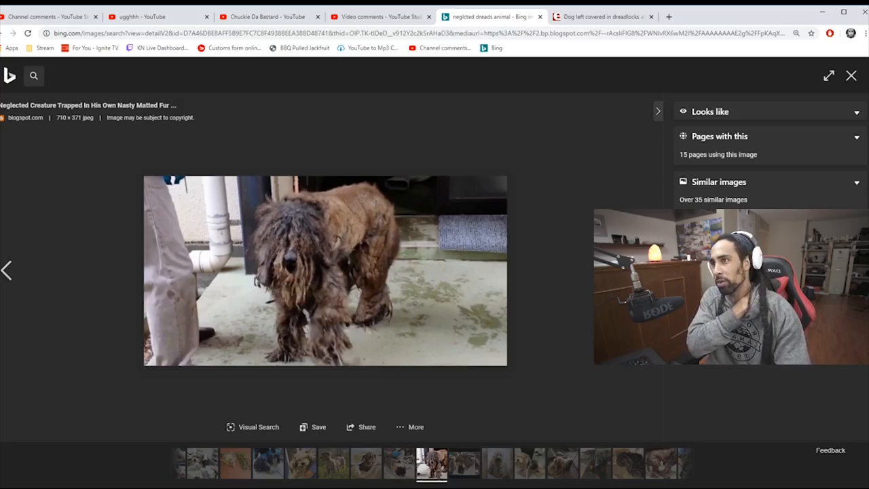
pyautogui.moveTo(343, 214)
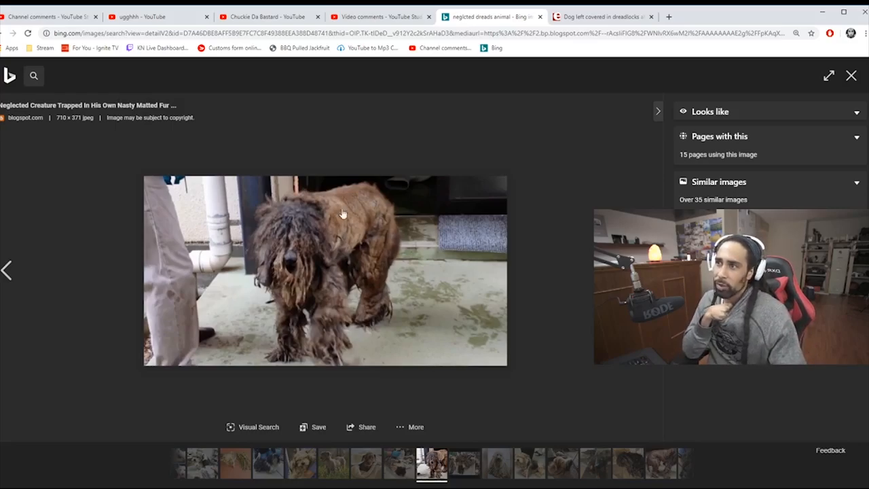
pyautogui.click(851, 75)
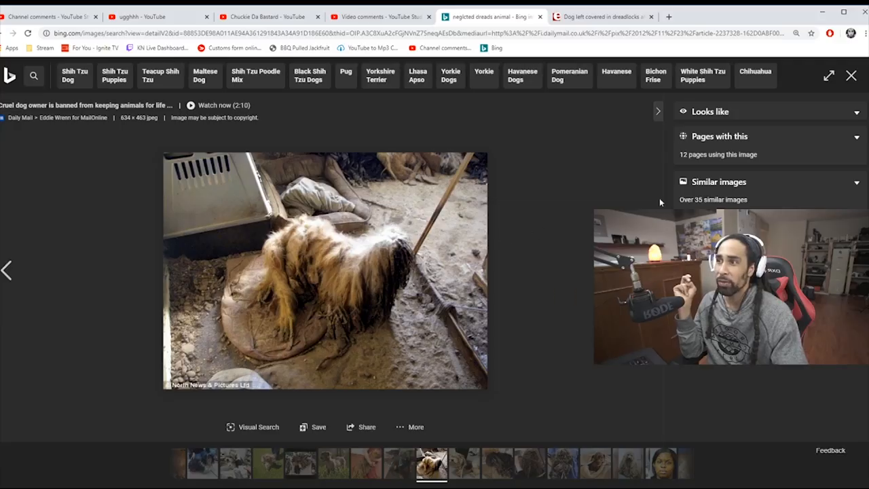
pyautogui.click(851, 75)
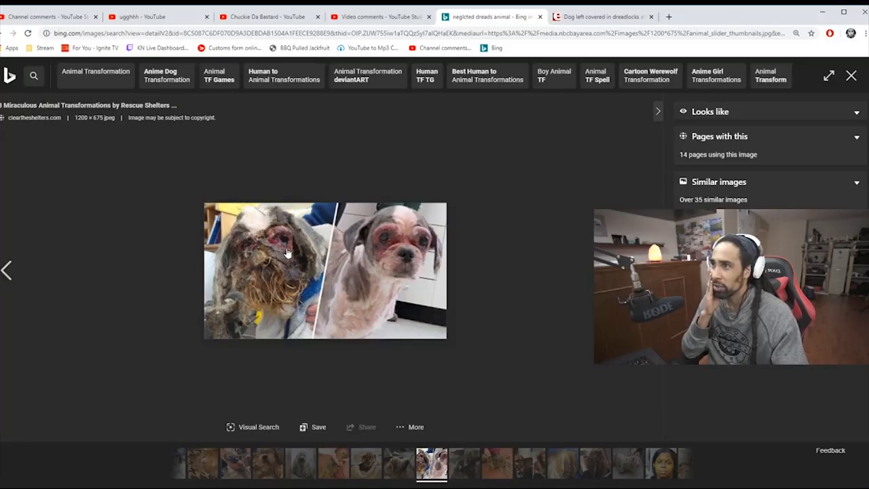
pyautogui.moveTo(360, 290)
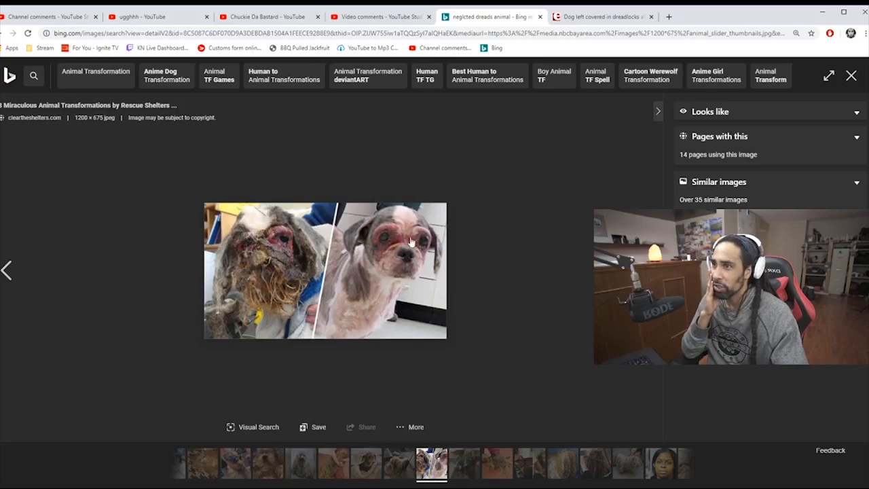
# Step: Move past another neglected dog image and scroll down the results grid
pyautogui.click(851, 76)
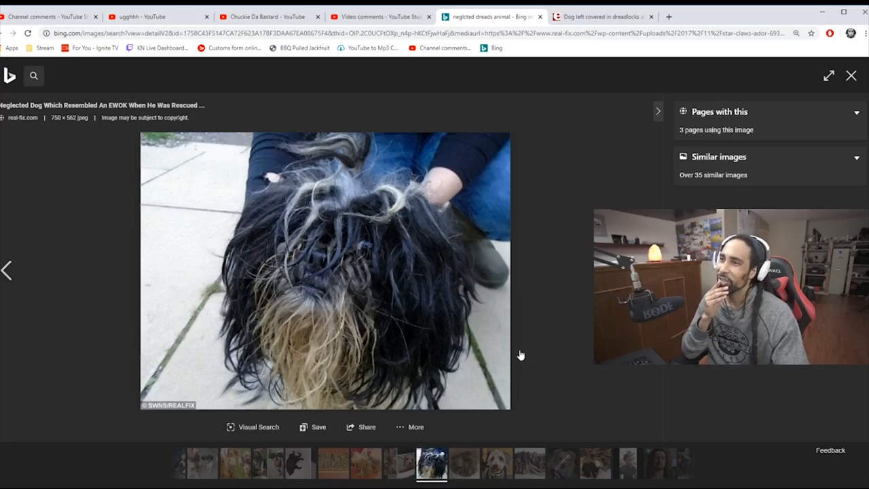
pyautogui.moveTo(845, 87)
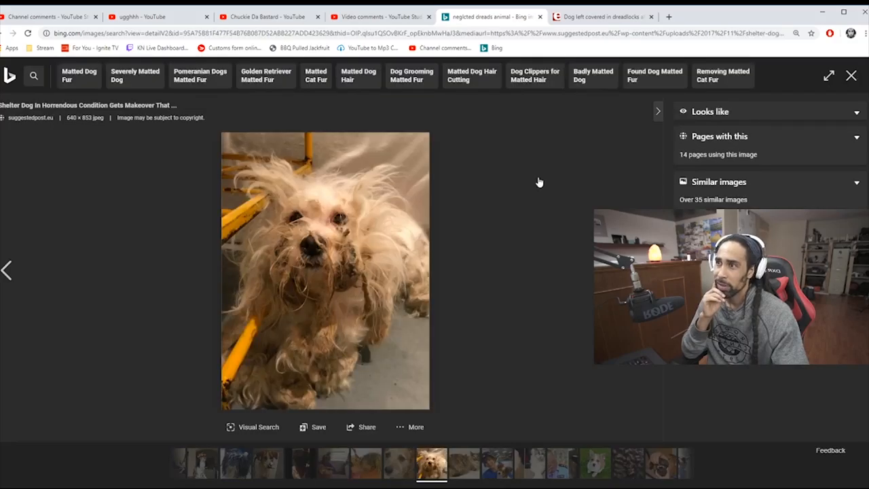
pyautogui.moveTo(271, 302)
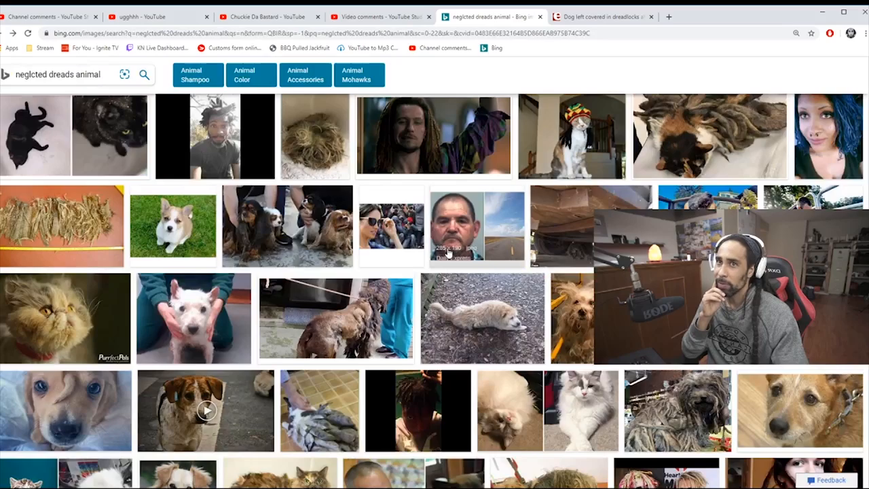
pyautogui.scroll(-3)
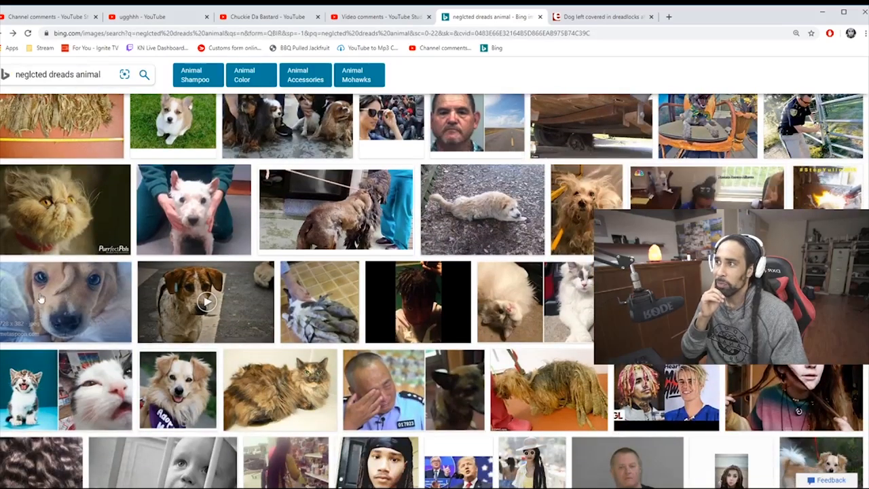
pyautogui.click(65, 302)
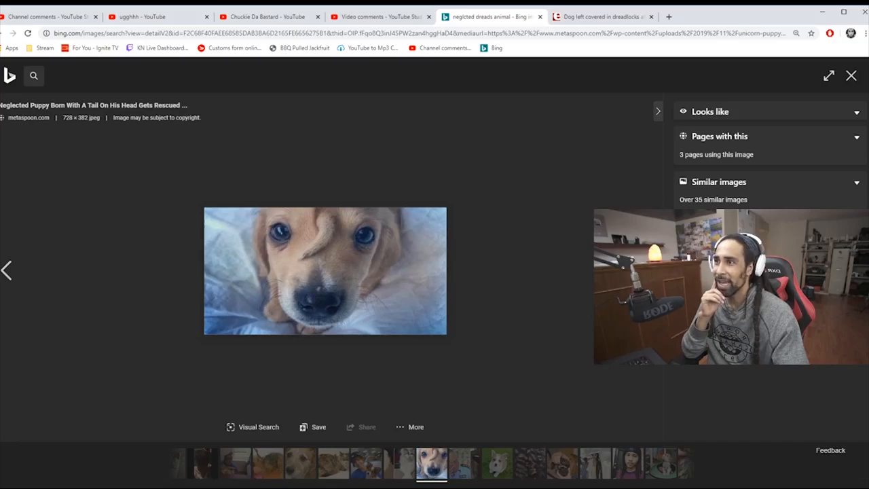
pyautogui.moveTo(852, 76)
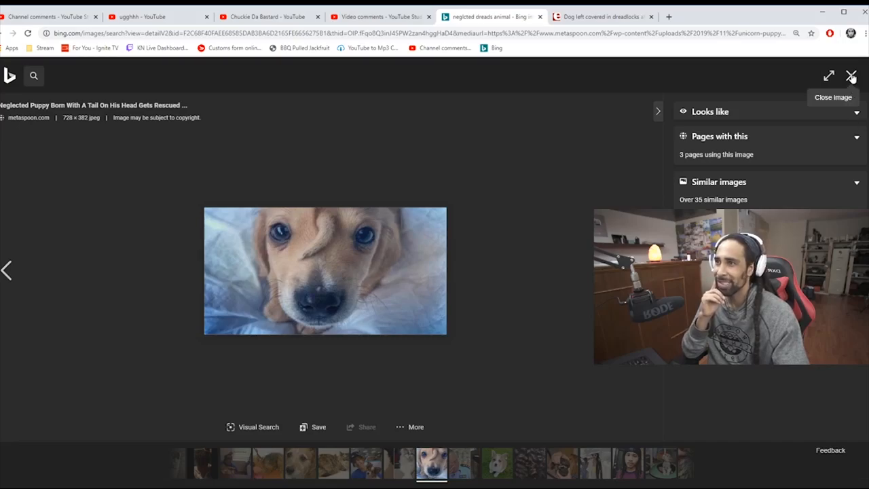
pyautogui.click(851, 75)
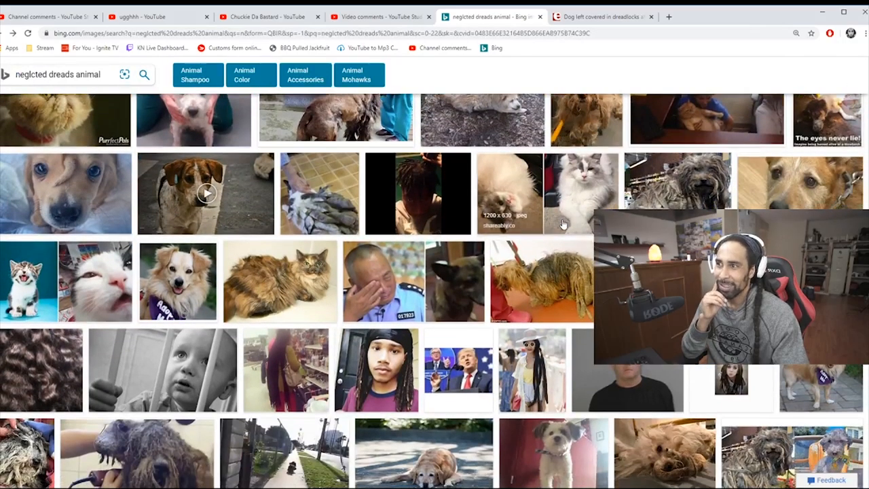
pyautogui.scroll(-3)
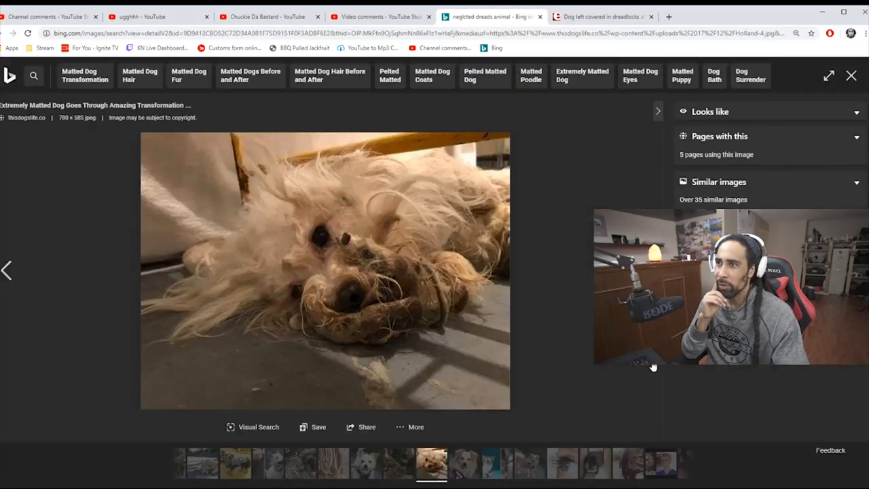
pyautogui.moveTo(410, 162)
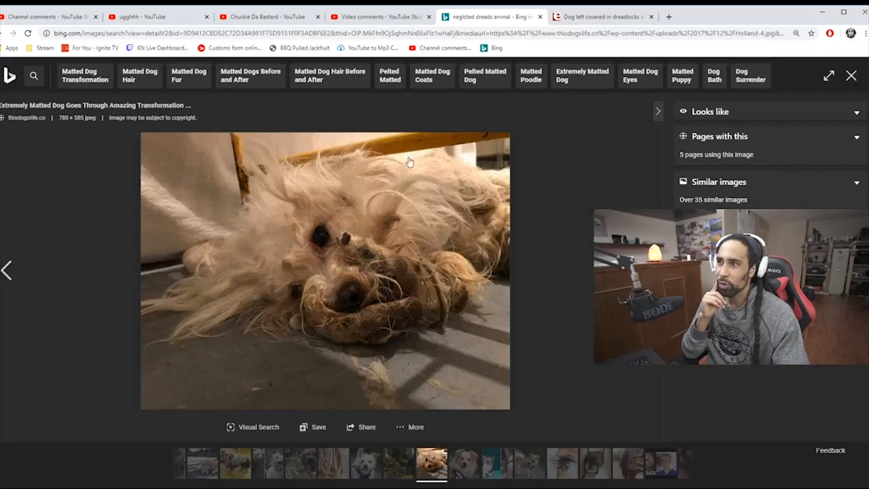
pyautogui.moveTo(852, 75)
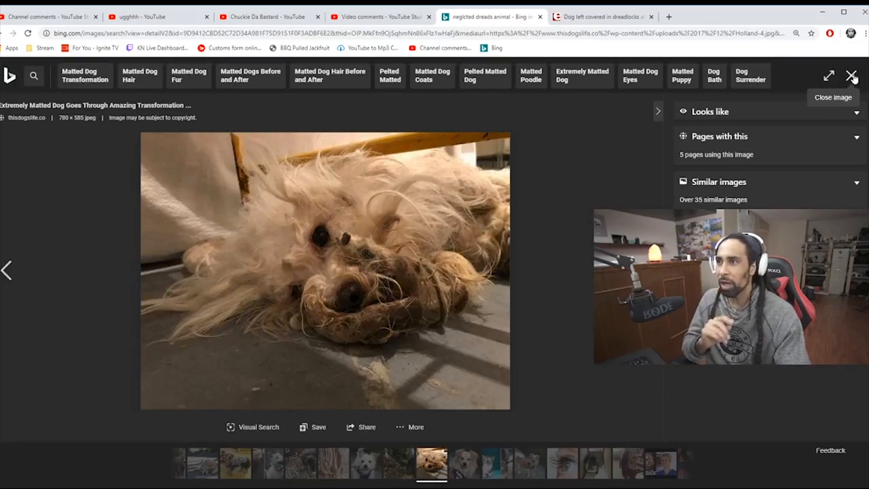
pyautogui.click(853, 75)
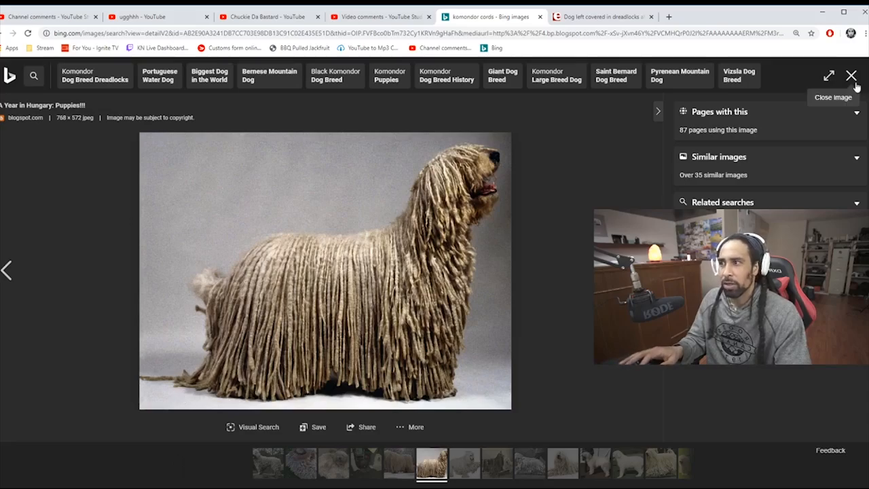
# Step: Close the first and second corded Komondor photos, returning to the results grid
pyautogui.click(851, 76)
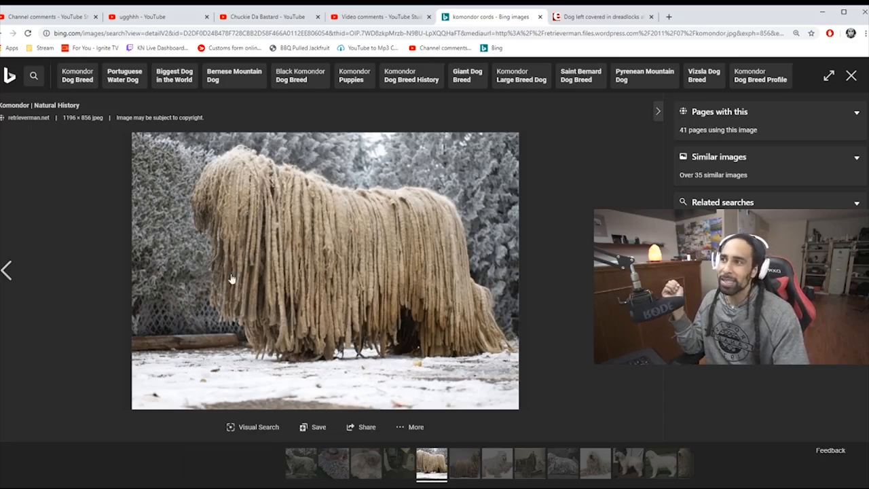
pyautogui.moveTo(851, 75)
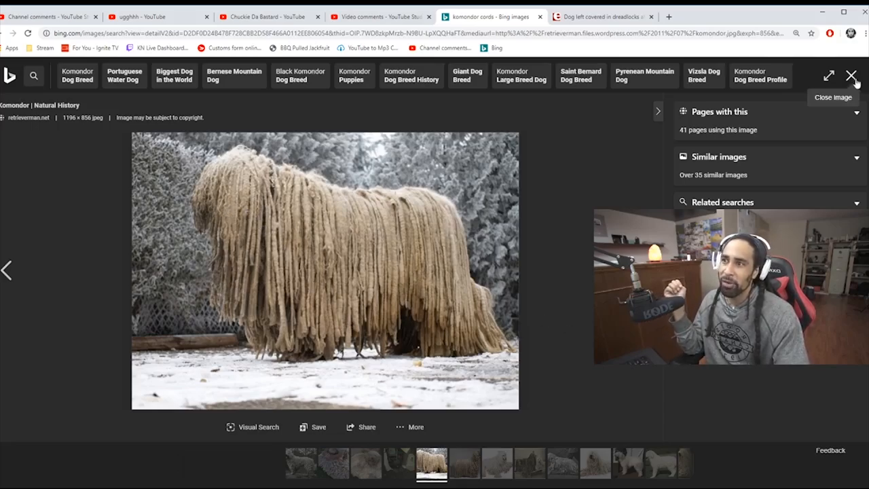
pyautogui.moveTo(354, 263)
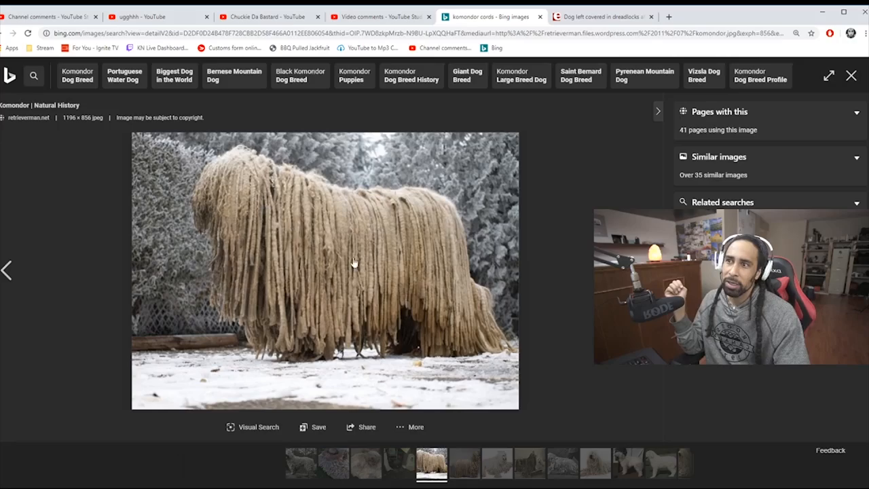
pyautogui.click(851, 75)
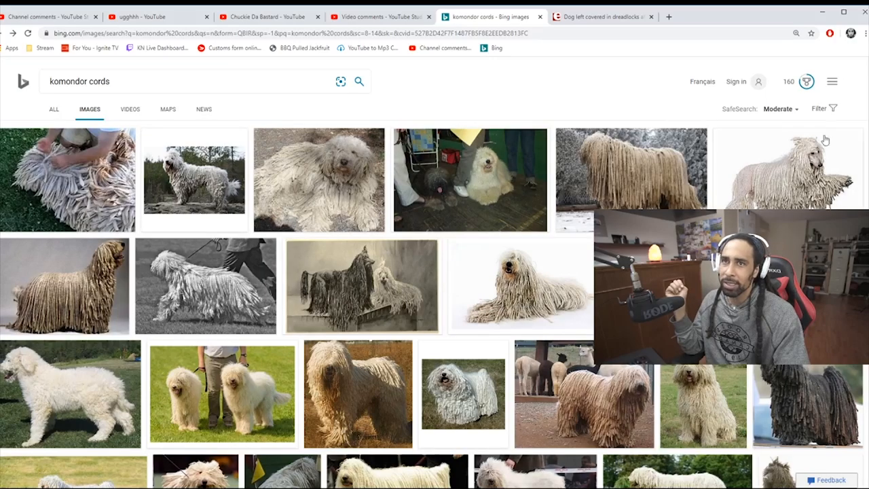
# Step: Open the white corded dog image and advance to 'Komondor: The Rasta Dog' photo
pyautogui.click(788, 168)
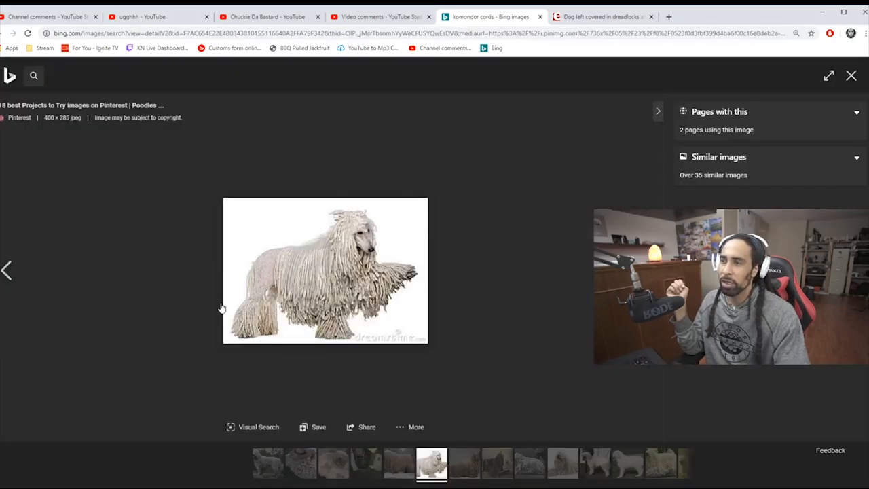
pyautogui.click(851, 76)
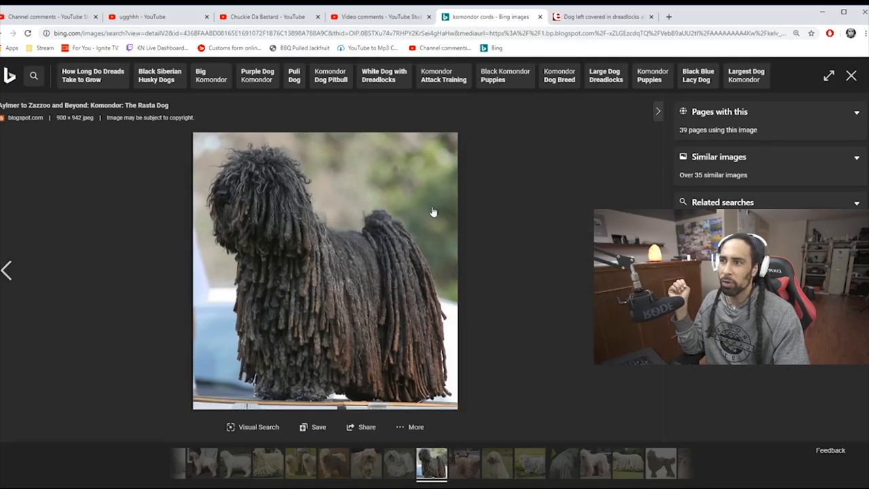
pyautogui.moveTo(267, 222)
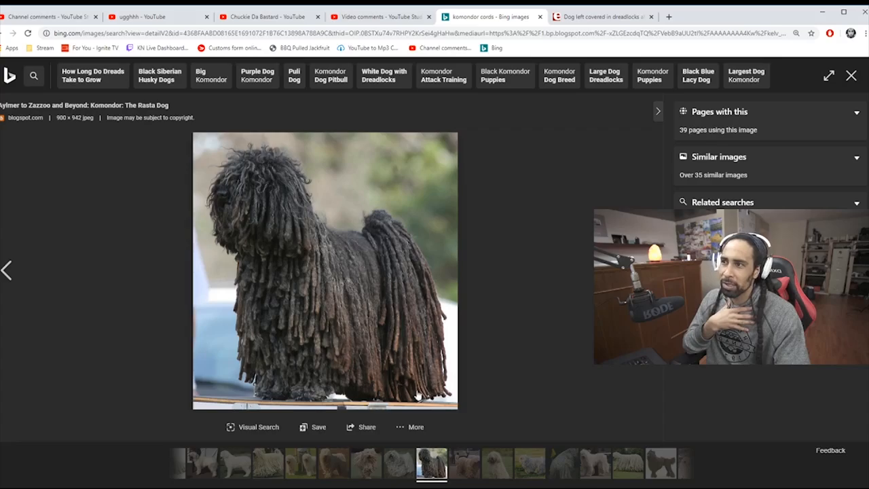
pyautogui.moveTo(401, 326)
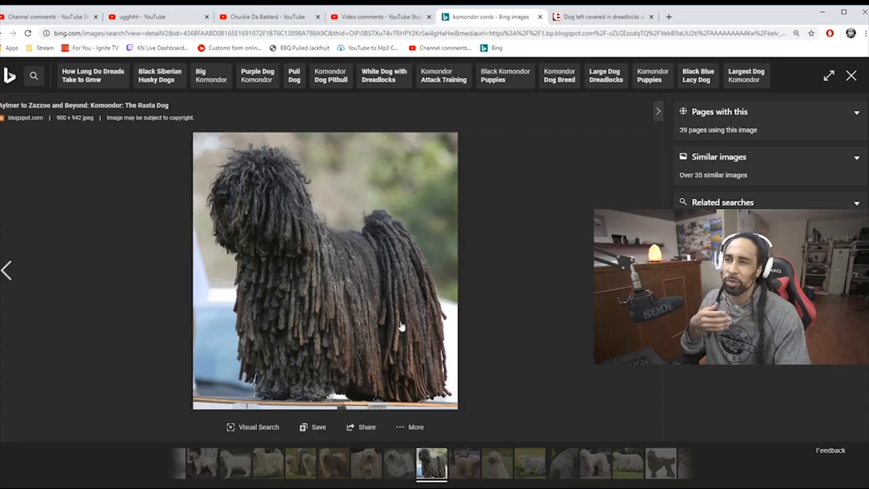
pyautogui.moveTo(851, 76)
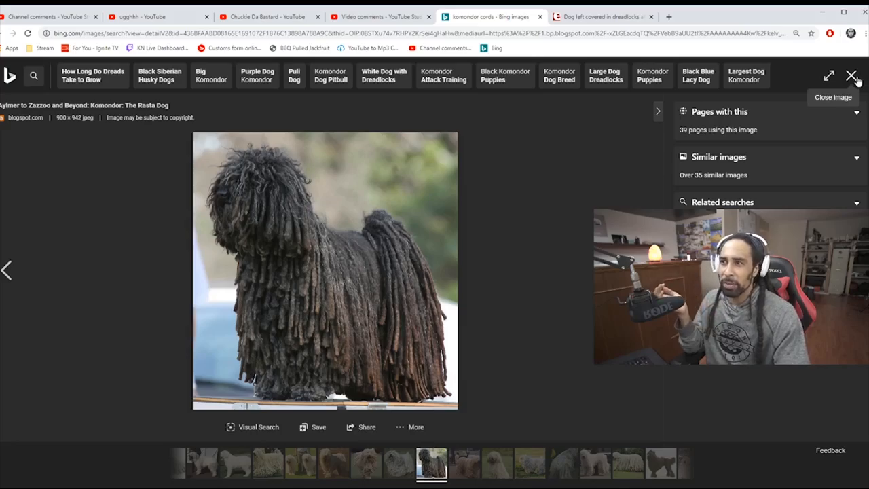
# Step: Close the black corded dog image and open a white Komondor photo from results
pyautogui.click(851, 75)
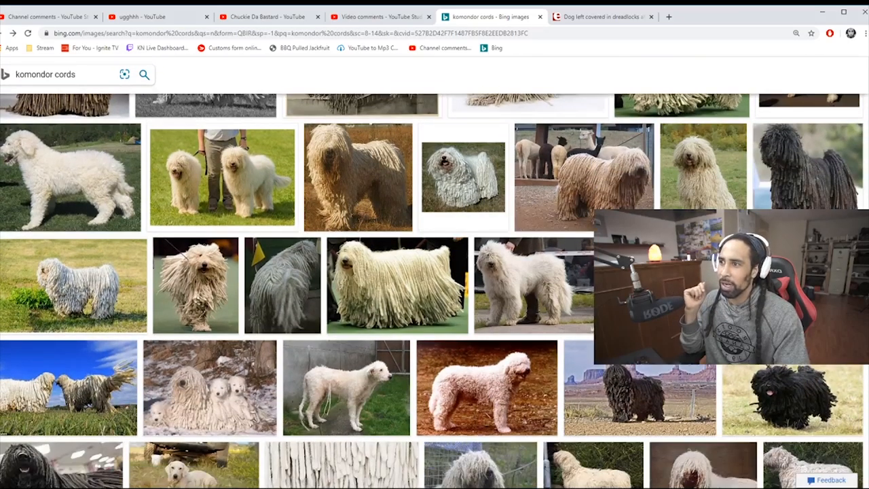
pyautogui.click(396, 285)
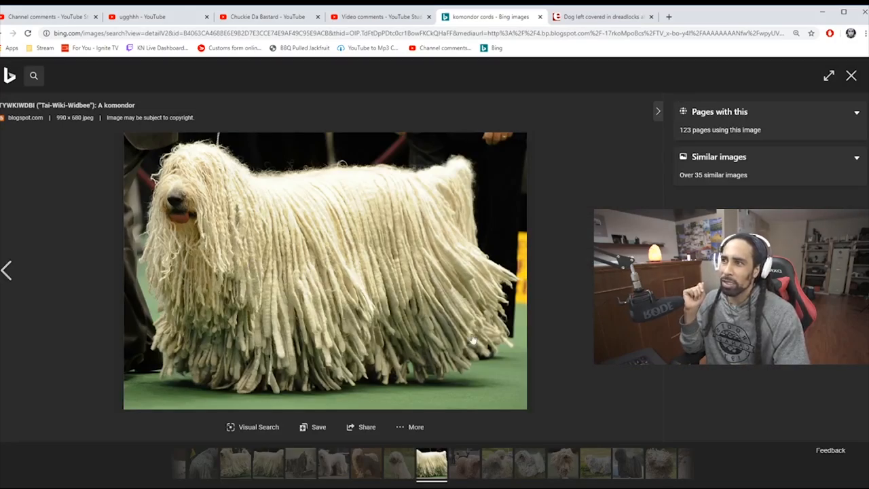
pyautogui.moveTo(504, 241)
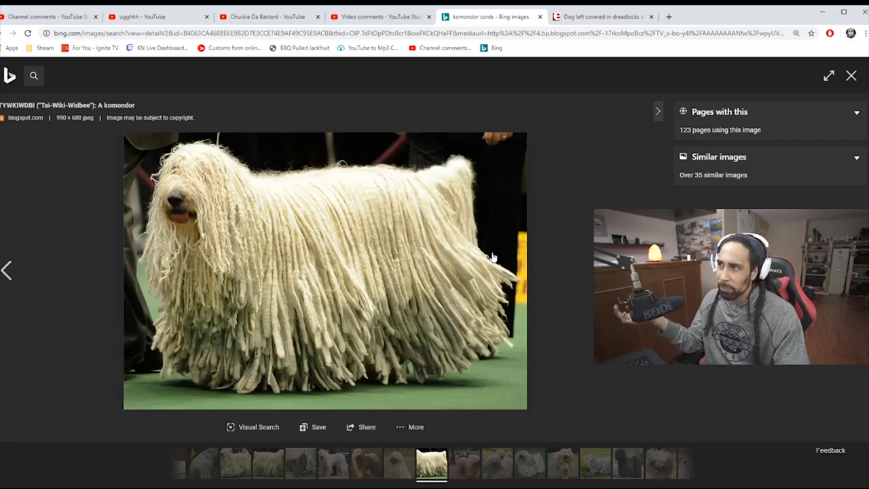
pyautogui.moveTo(852, 75)
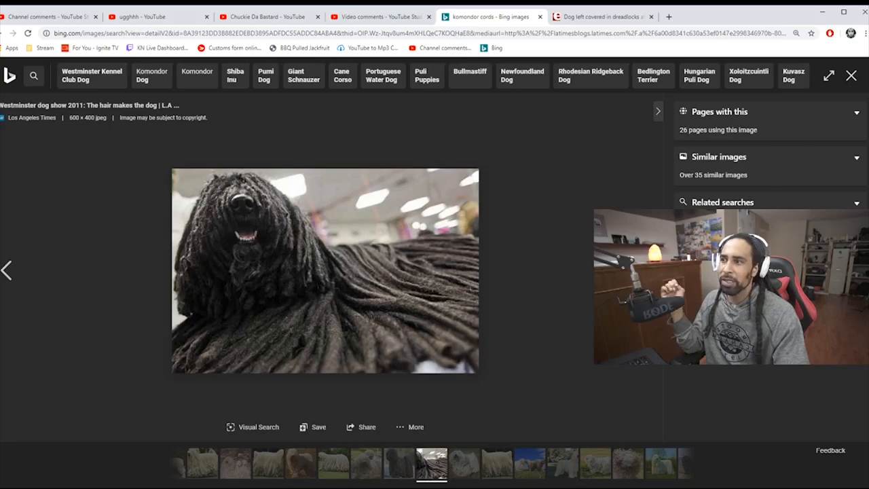
pyautogui.moveTo(505, 272)
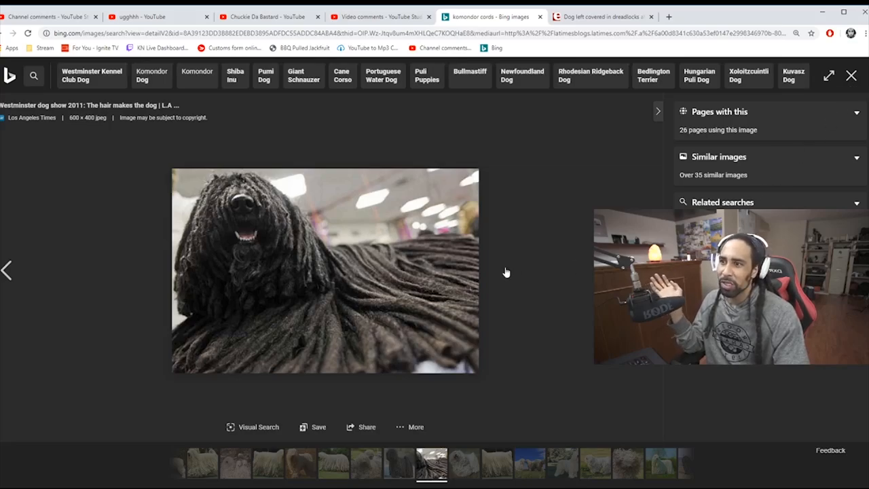